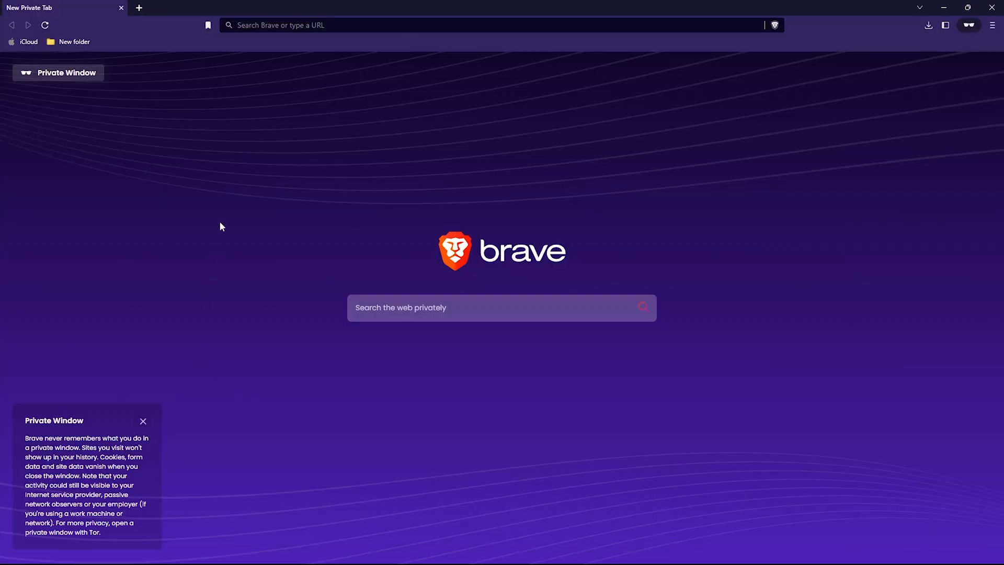
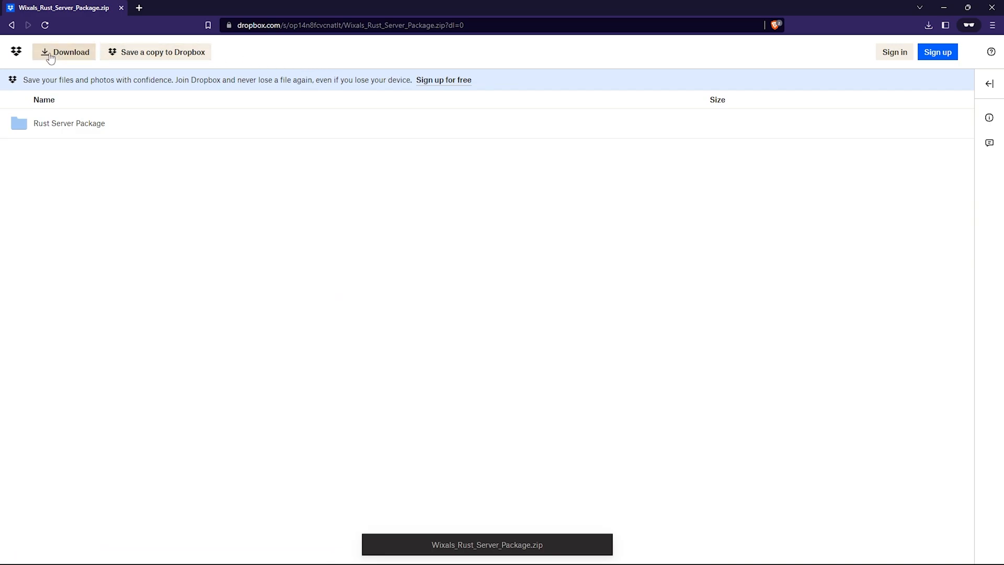
Download Wixals_Rust_Server_Package.zip from its Dropbox share link in Brave.
left_click(65, 52)
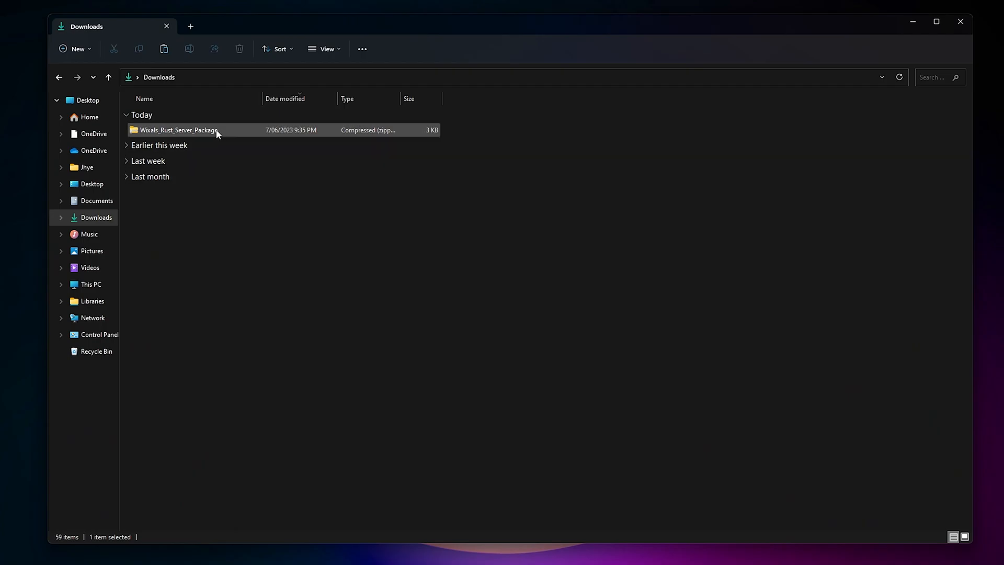
Extract the server package zip to its default destination and open the extracted contents.
left_click(379, 48)
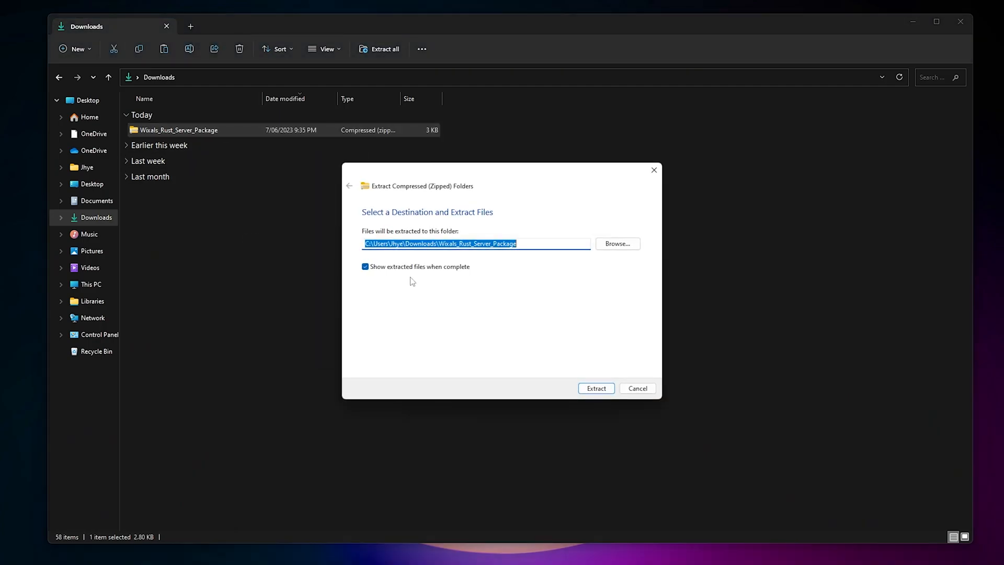
left_click(636, 388)
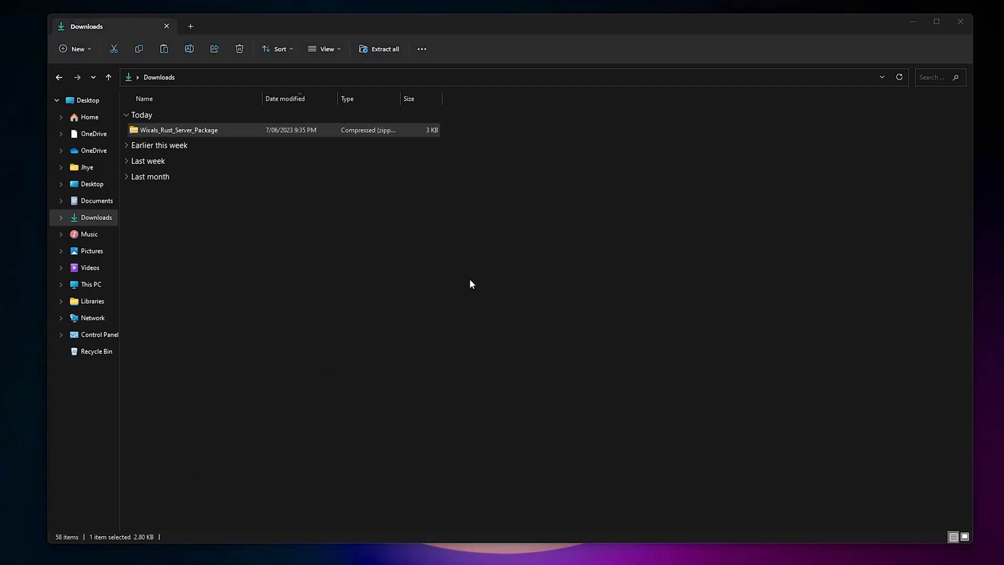
double_click(179, 130)
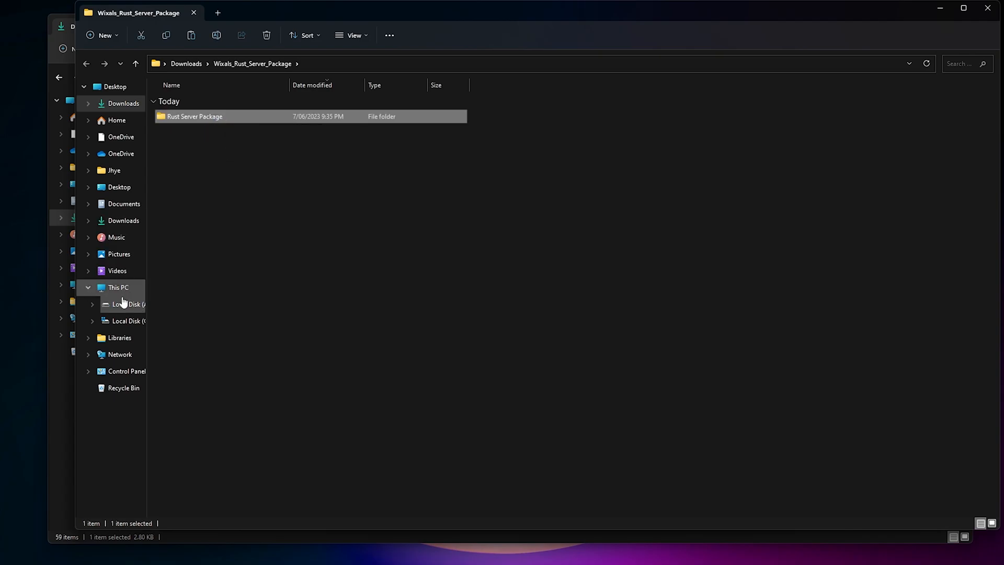
Create a new folder named Rust Server on Local Disk (C:).
left_click(128, 304)
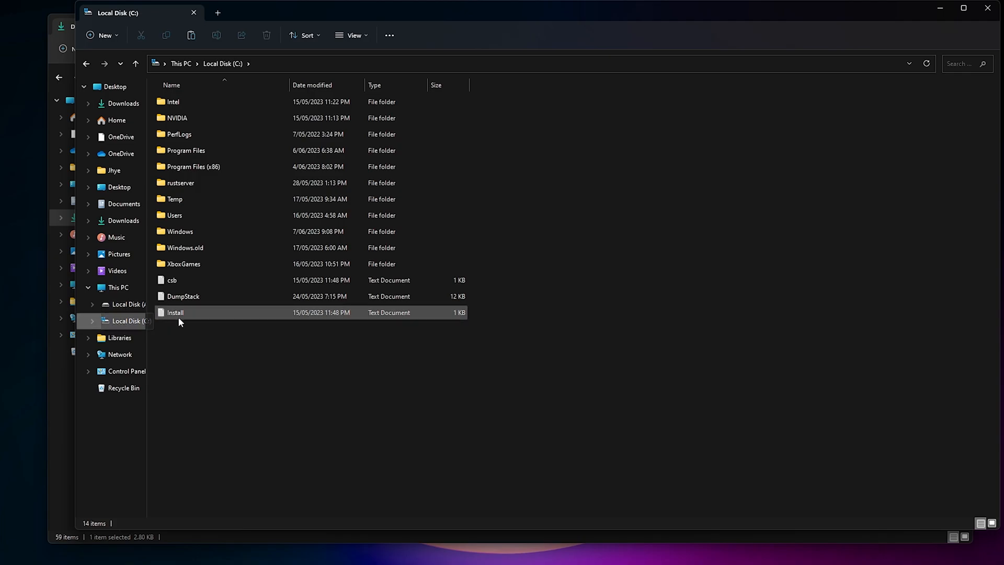
double_click(185, 150)
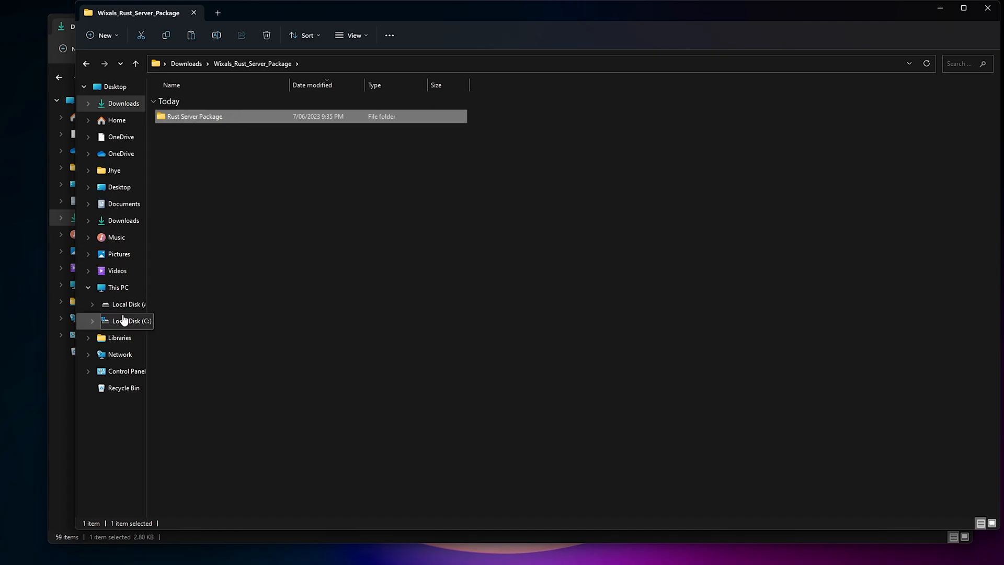
left_click(129, 320)
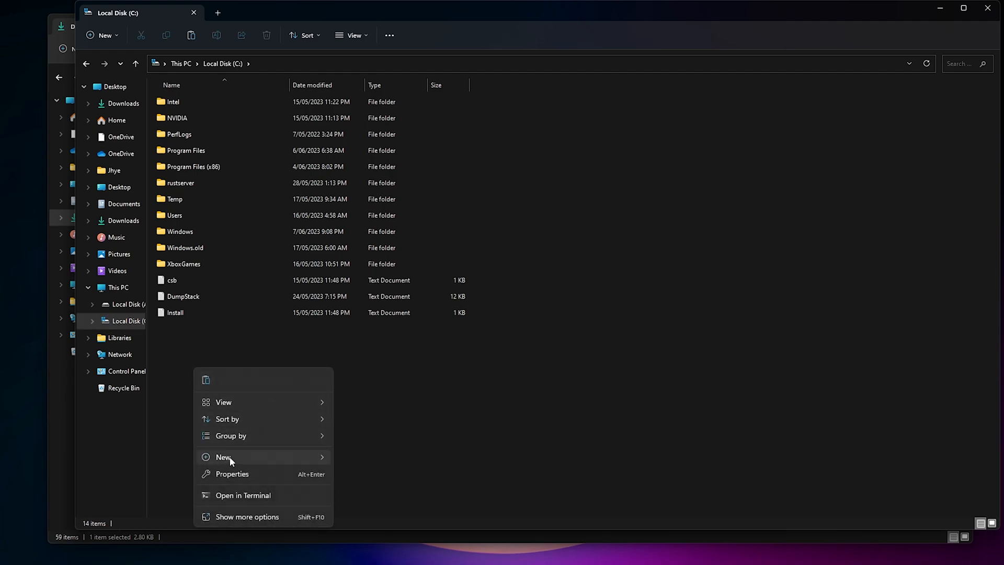
left_click(223, 456)
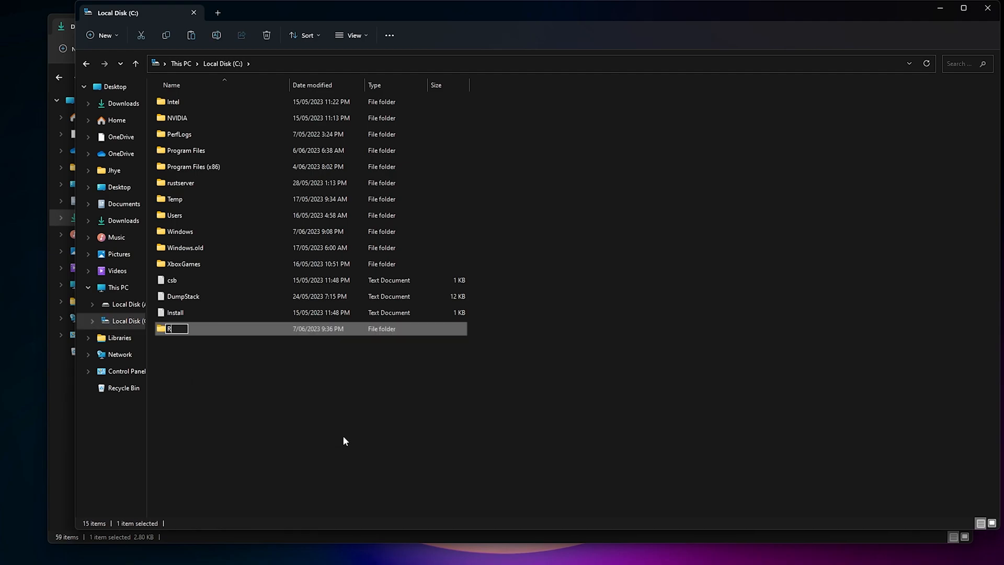
type("ust Server Package")
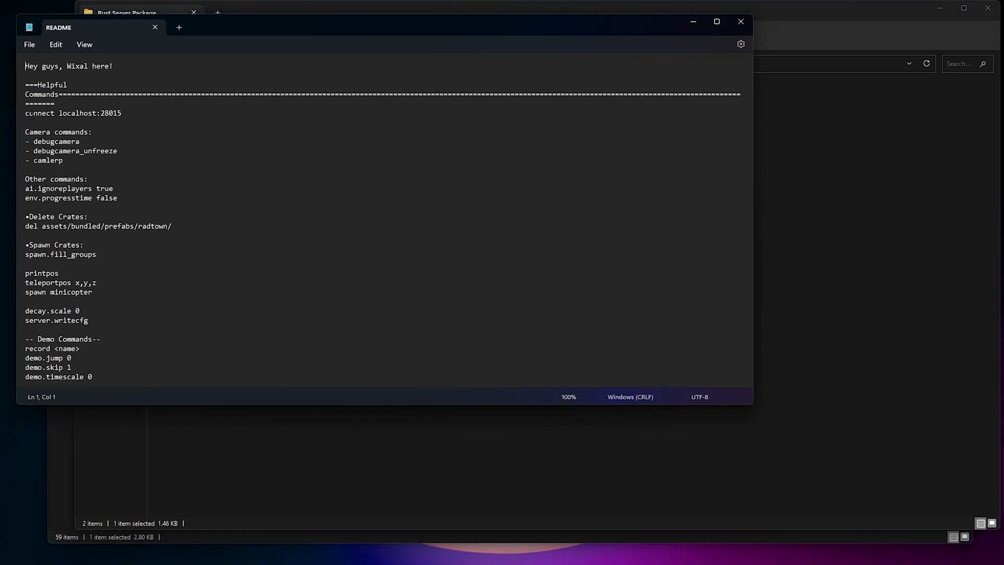
Read the package README with the connect localhost:28015 line, then close it.
triple_click(74, 113)
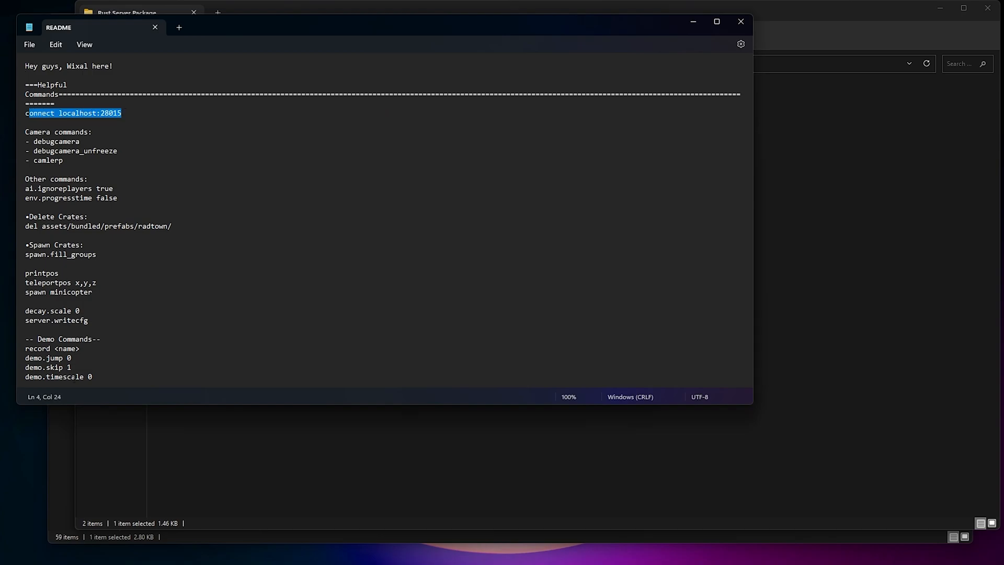
left_click(32, 160)
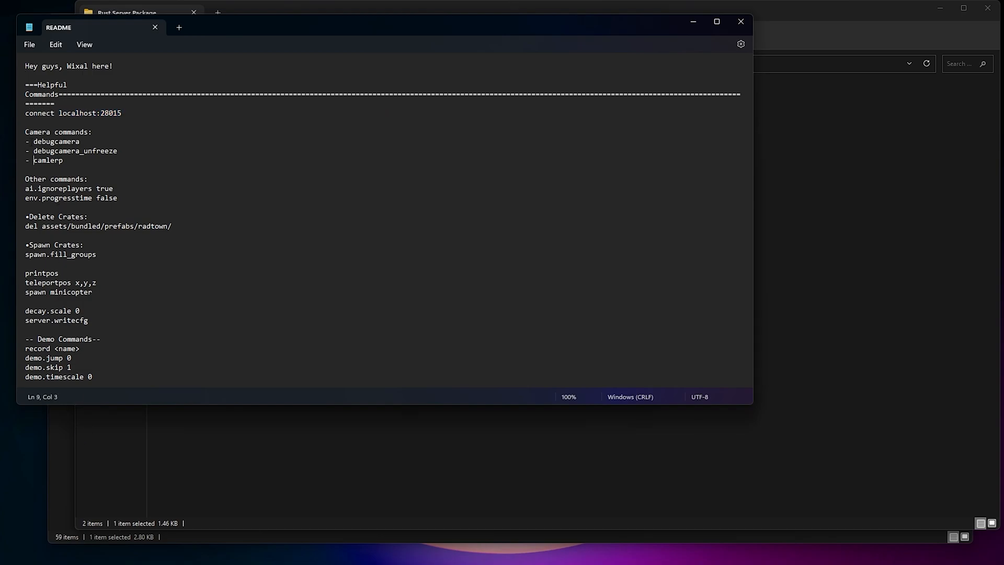
left_click(92, 217)
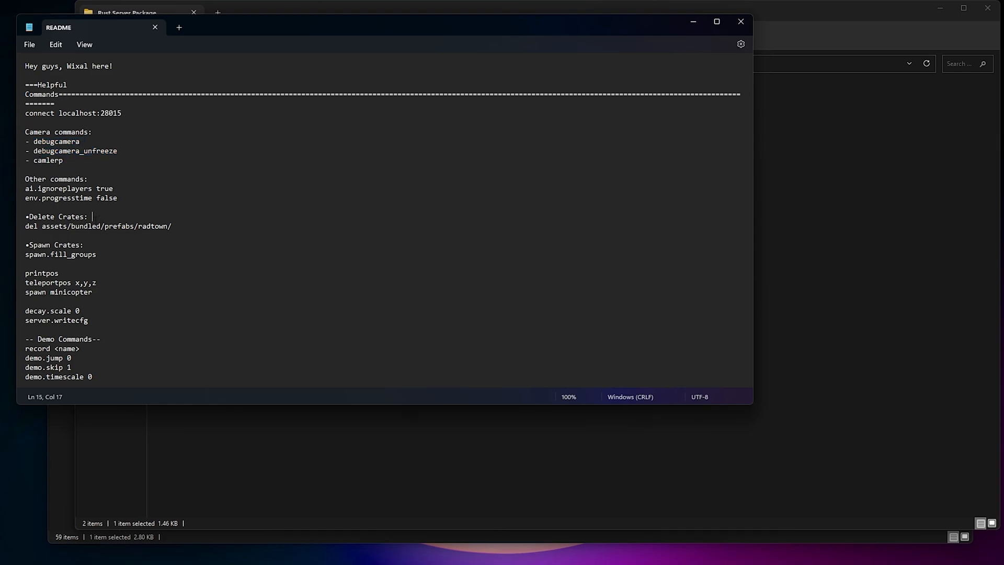
scroll("down", 3)
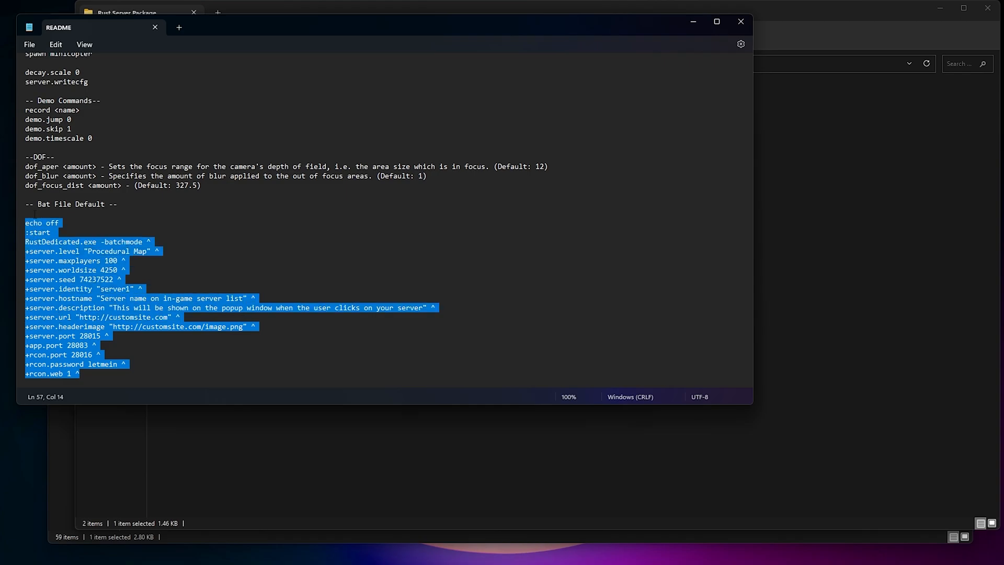
left_click(396, 287)
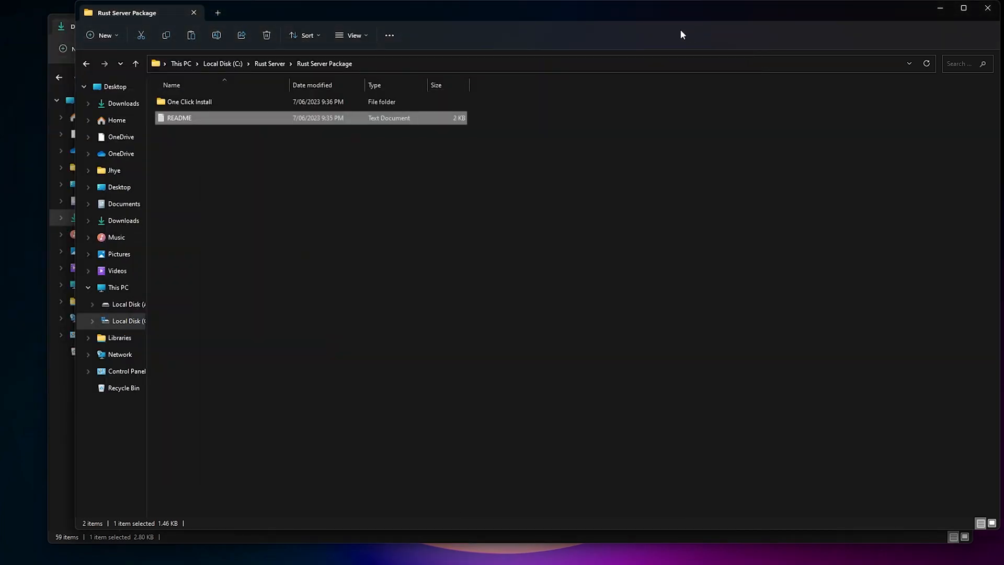
Open and read the README inside the One Click Install folder.
double_click(189, 101)
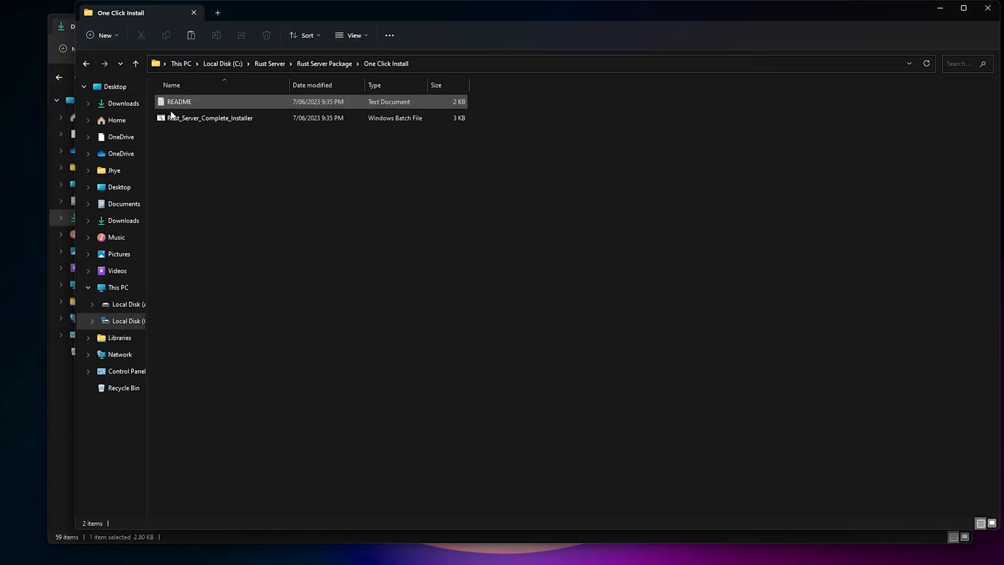
double_click(180, 100)
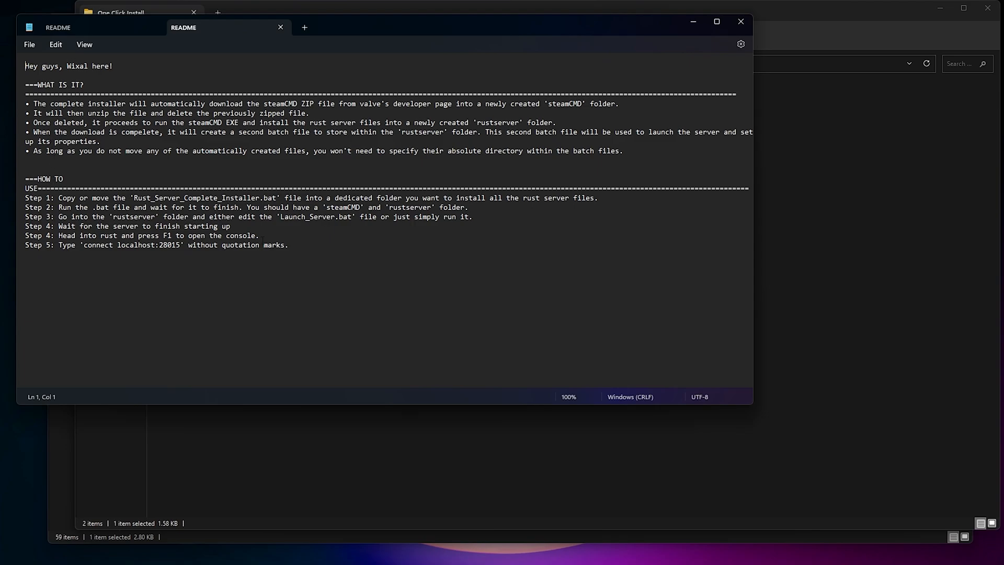
left_click_drag(25, 66, 26, 76)
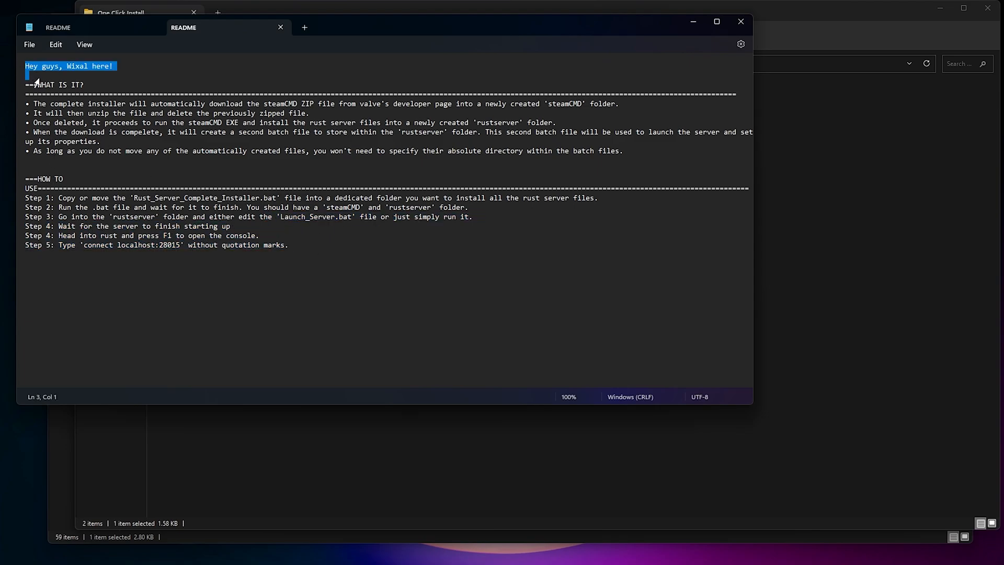
key("ctrl+a")
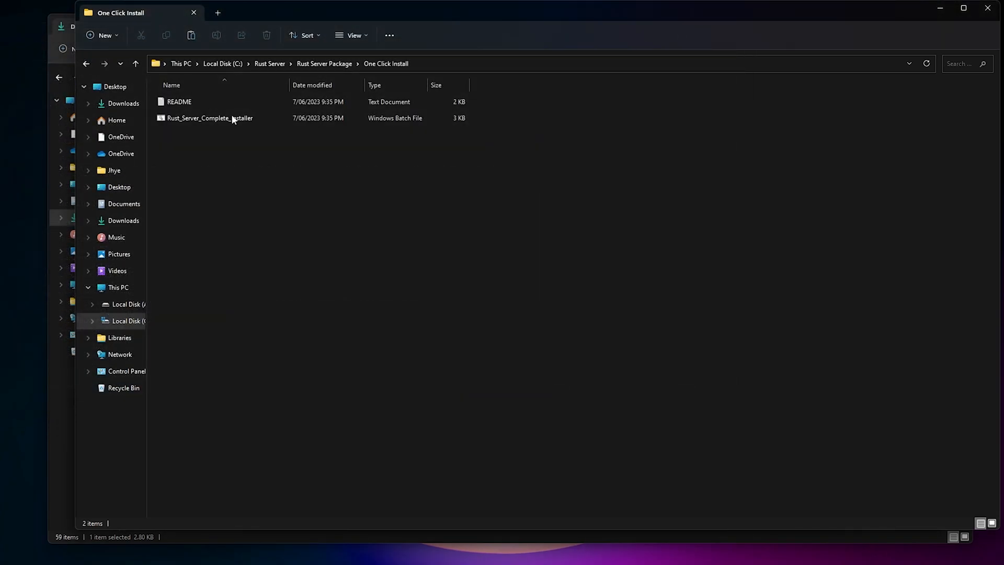
Run Rust_Server_Complete_Installer.bat, then open rustserver and select Launch_Server.
double_click(209, 117)
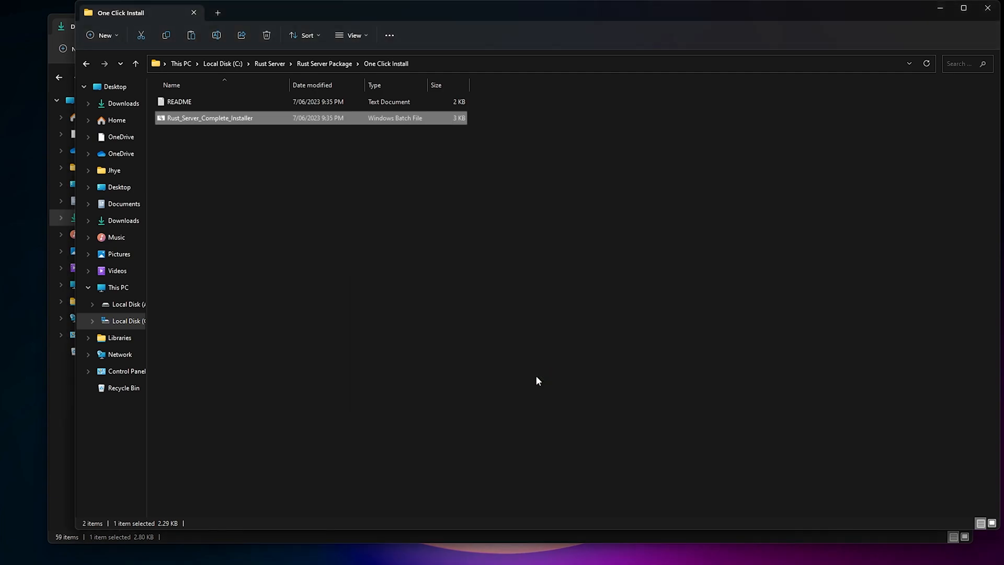
double_click(211, 117)
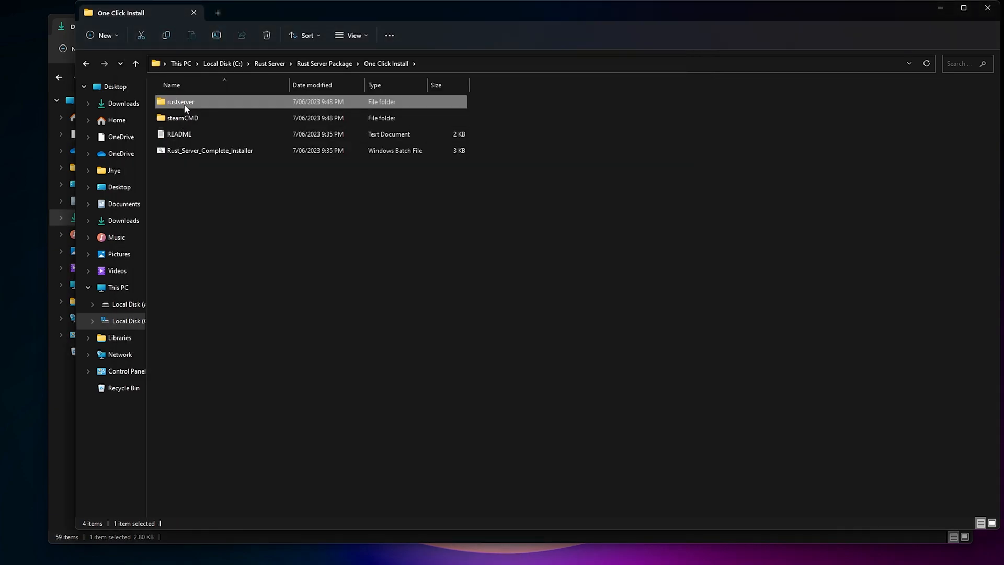
double_click(180, 101)
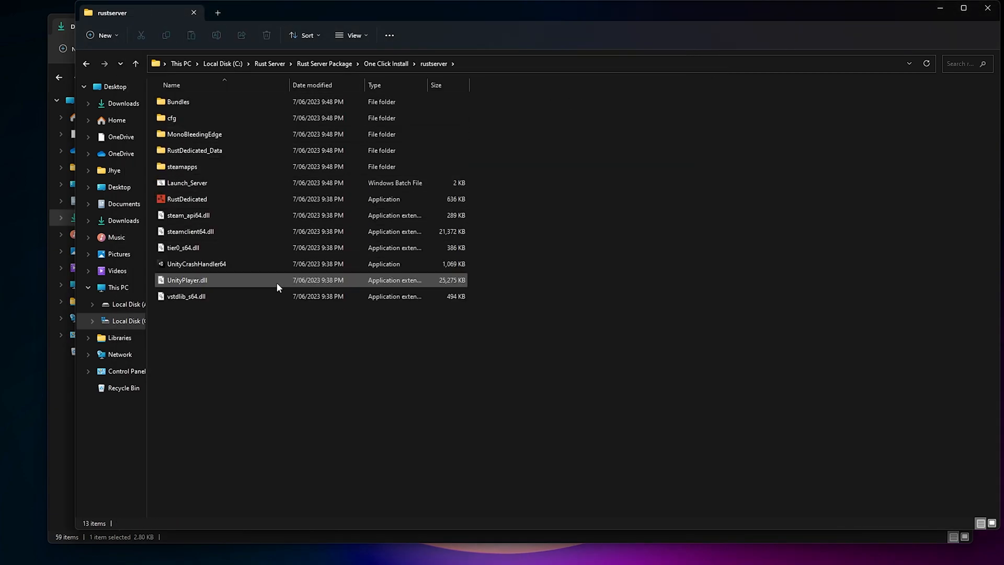
left_click(186, 182)
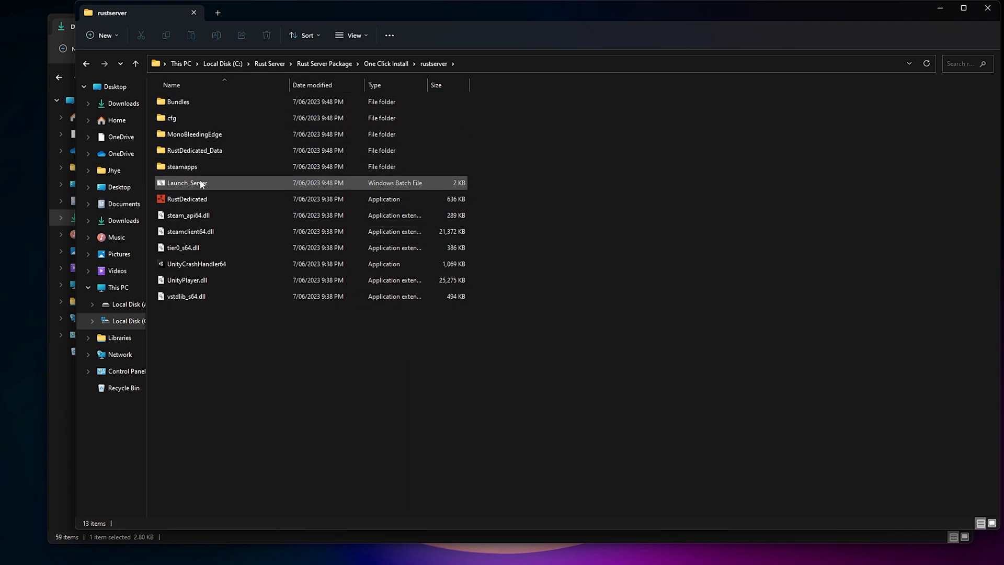
Launch the server with Launch_Server and type ownerID into its console.
double_click(186, 182)
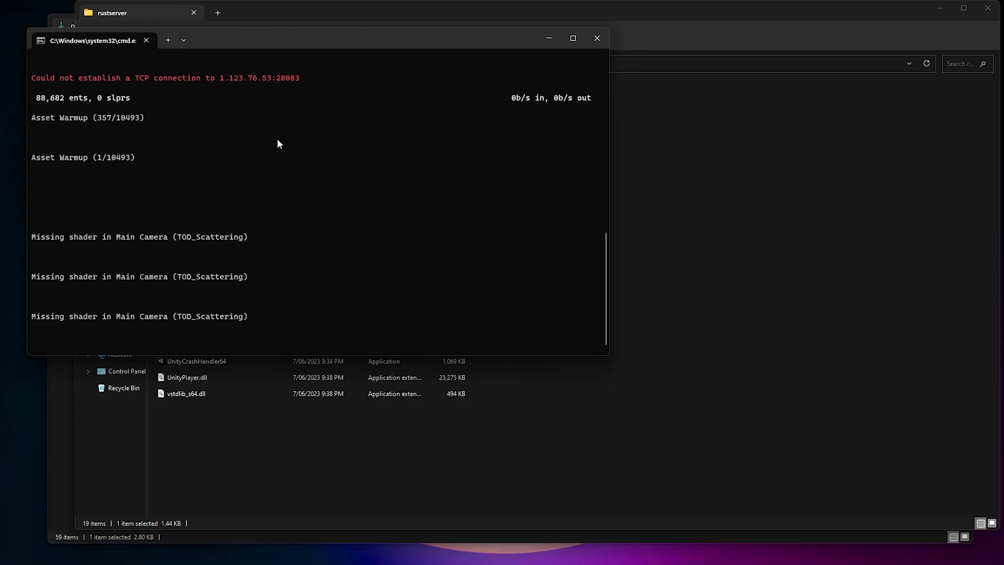
key("enter")
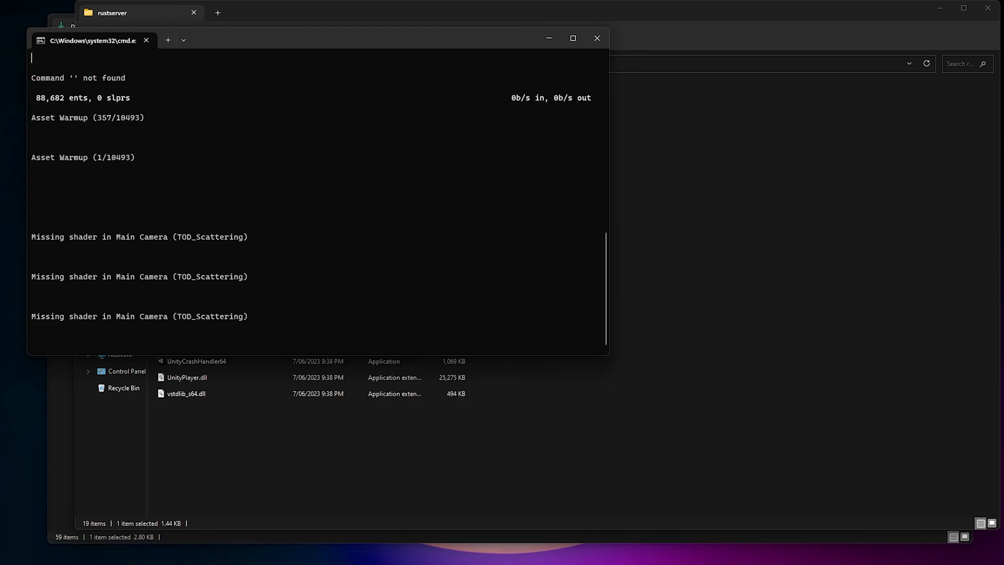
type("owner")
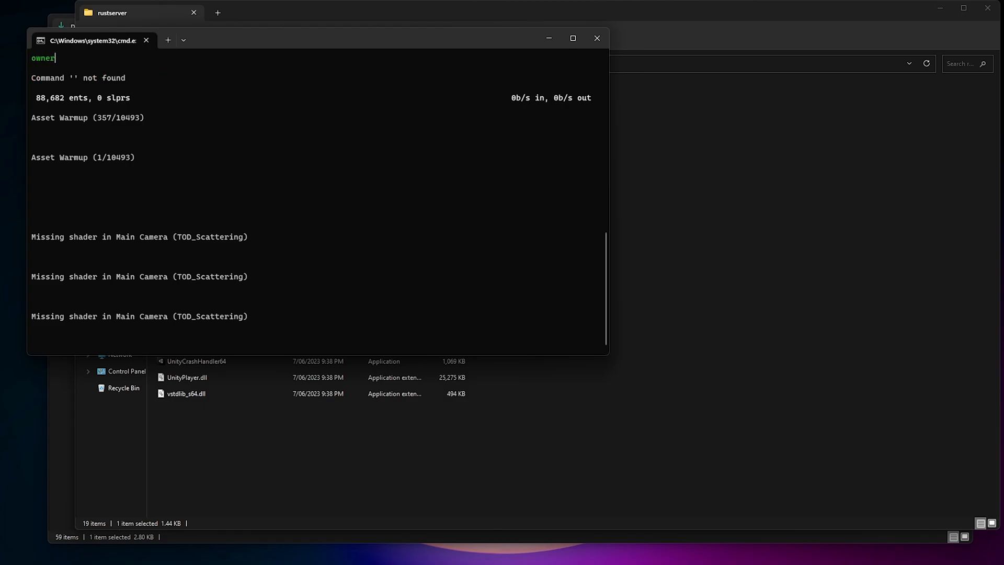
type("ID")
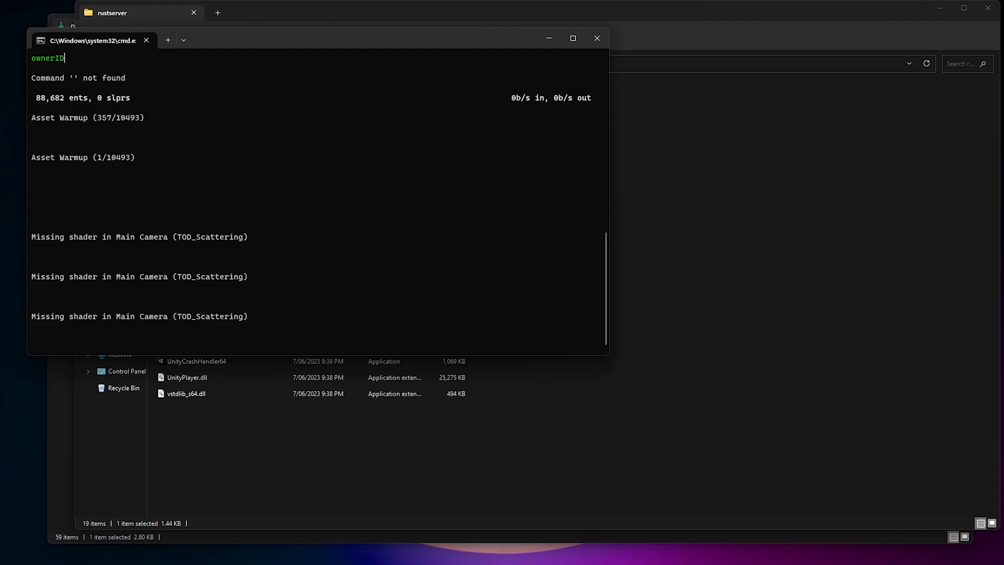
mouse_move(174, 158)
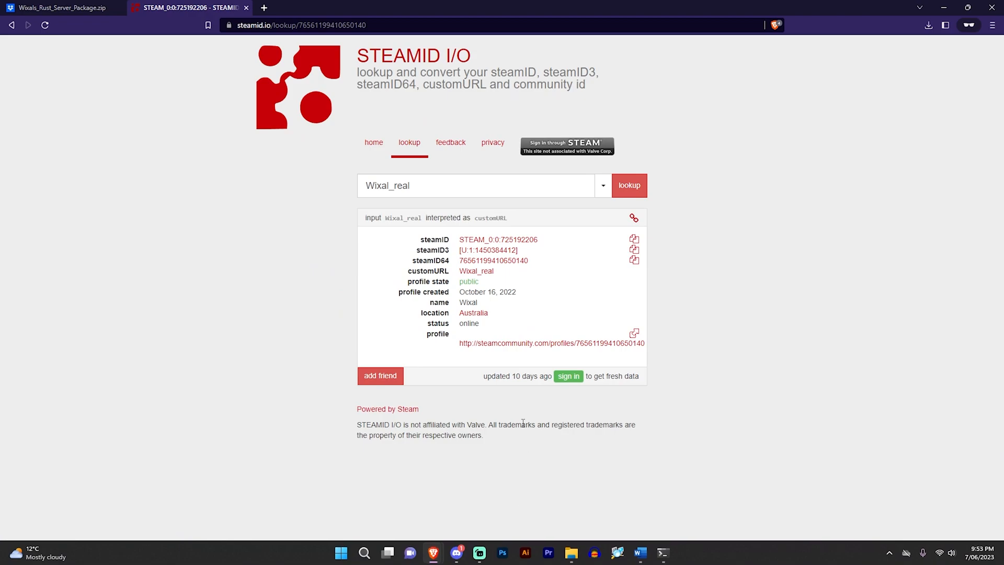
mouse_move(634, 261)
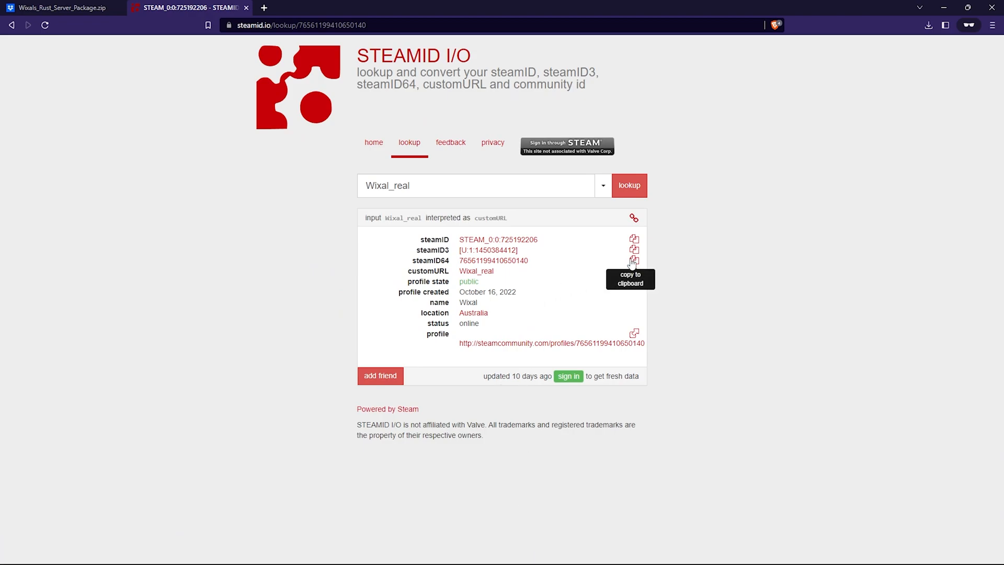
Copy the profile's steamID64 from the steamid.io lookup result.
left_click(634, 261)
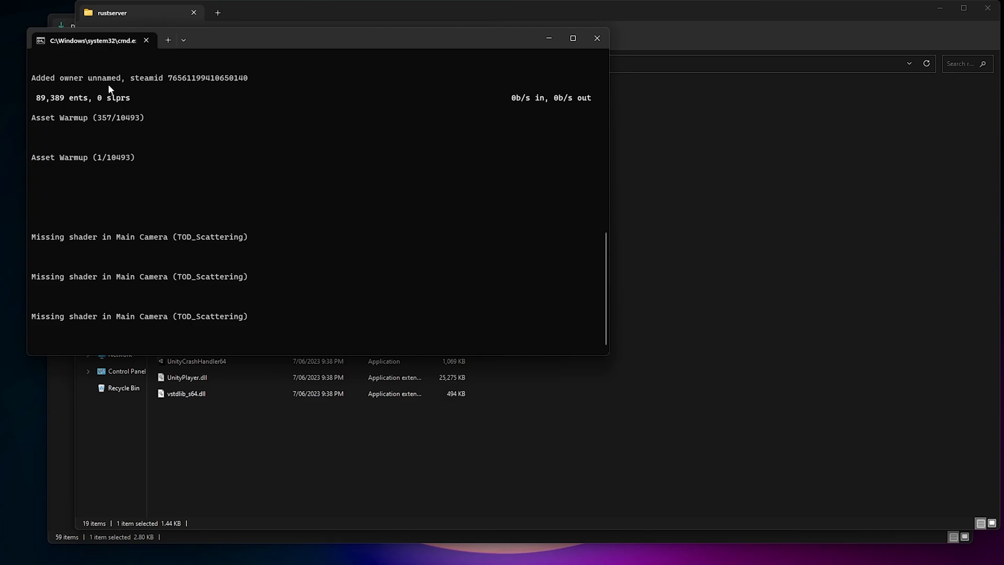
mouse_move(226, 143)
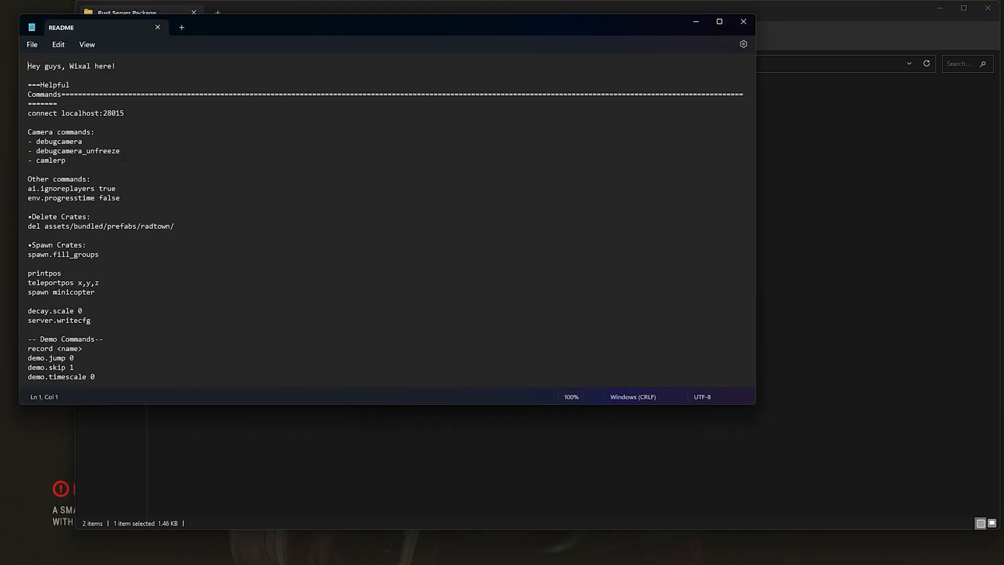
Join the server, open the F1 ITEMS list, and spawn an M249.
double_click(112, 113)
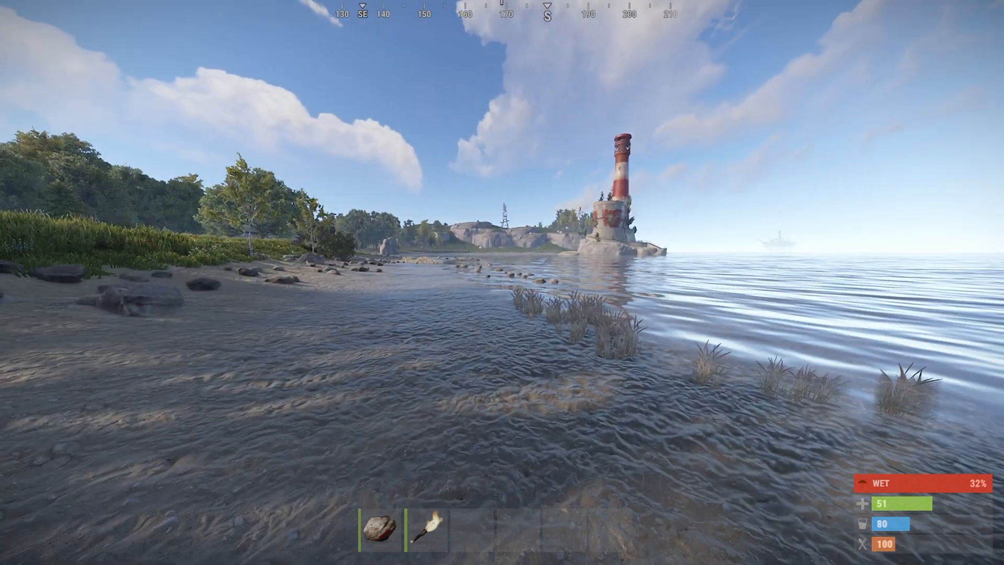
left_click(140, 9)
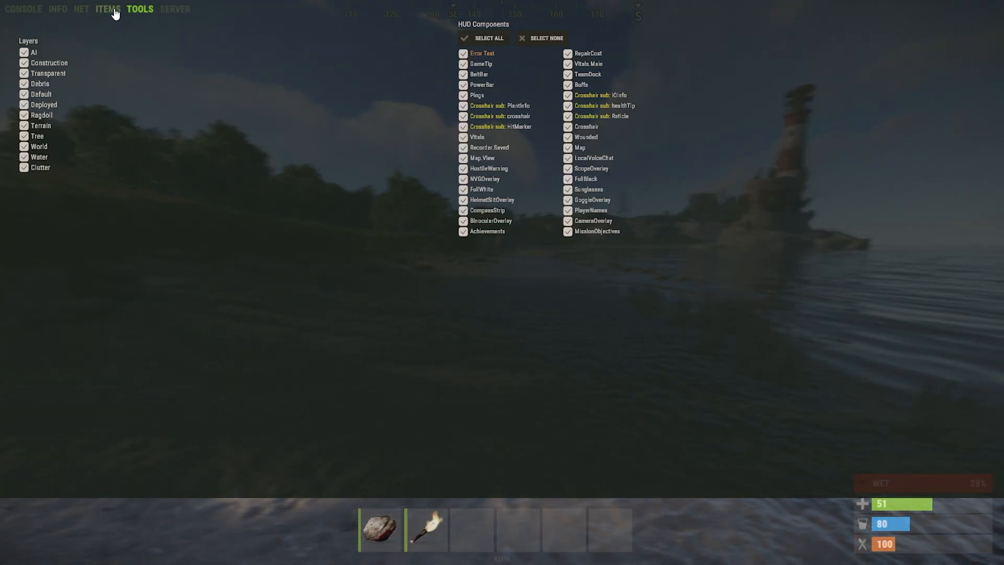
left_click(108, 9)
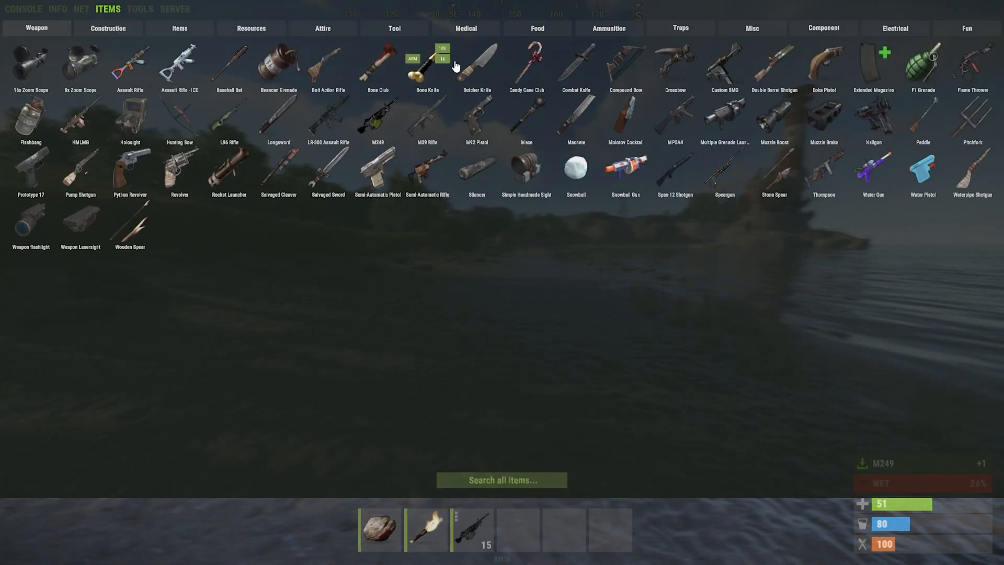
left_click(608, 28)
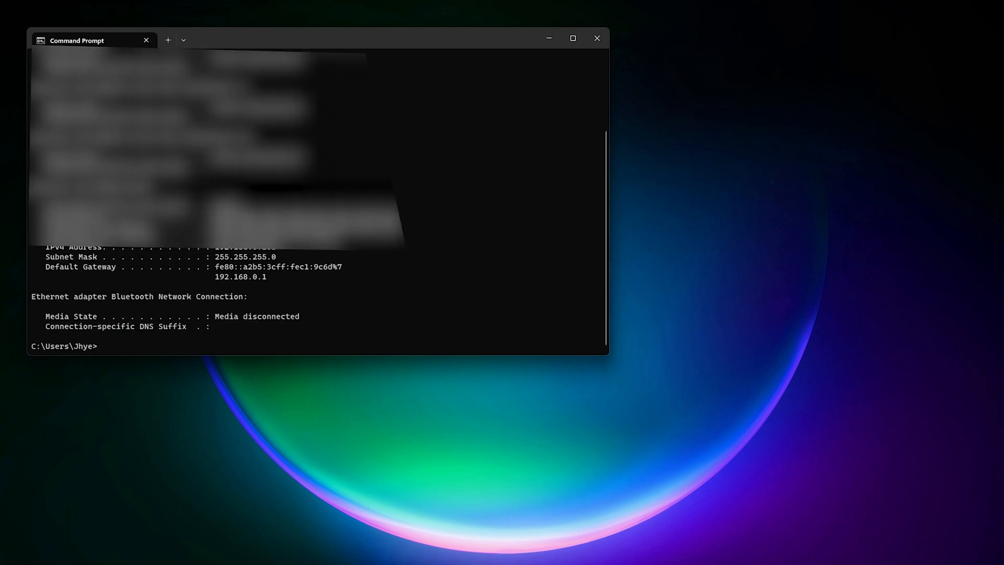
Select the default gateway address 192.168.0.1 in the ipconfig output.
double_click(220, 276)
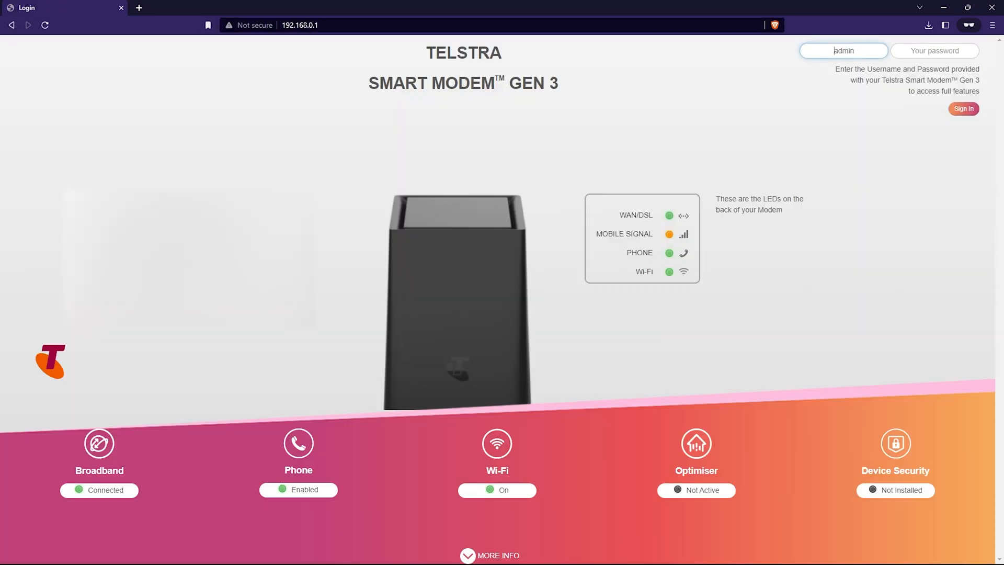
Sign in to the Telstra Smart Modem at 192.168.0.1 with the admin password.
left_click(933, 51)
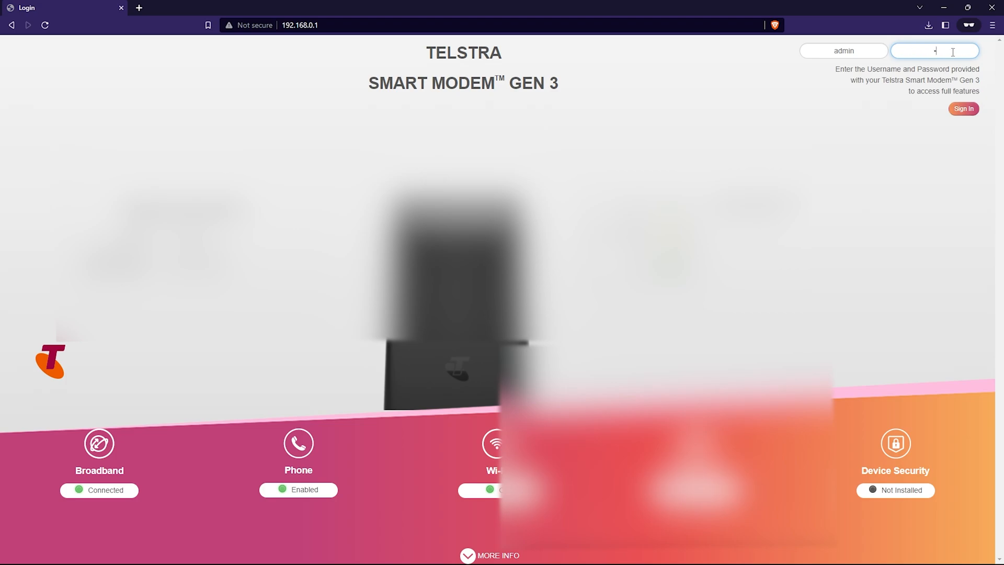
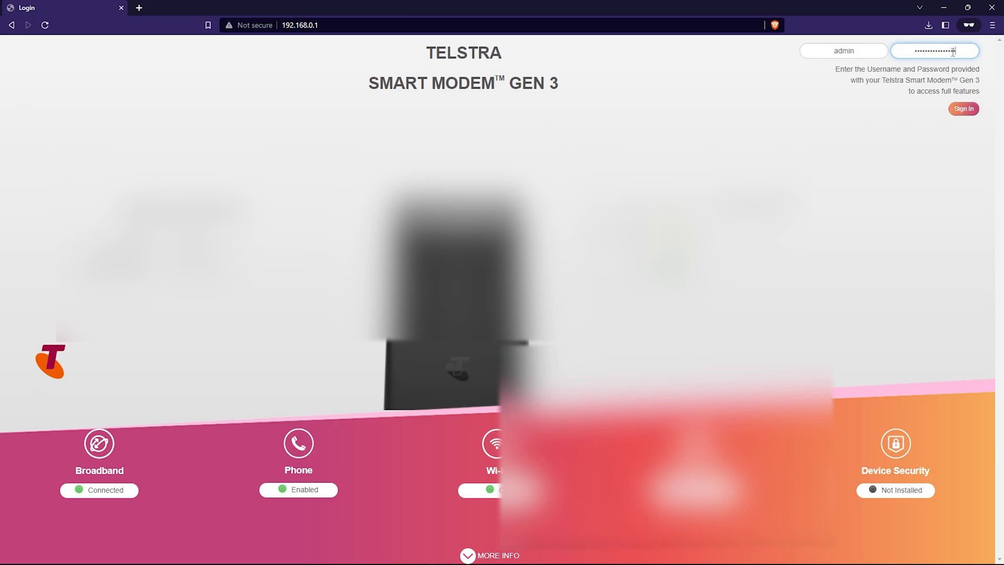
left_click(964, 109)
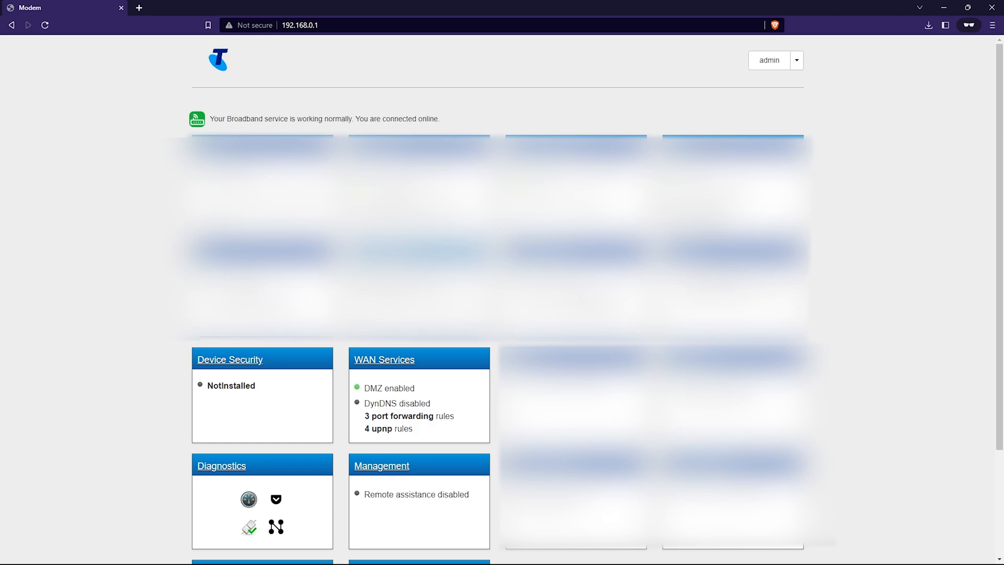
mouse_move(406, 364)
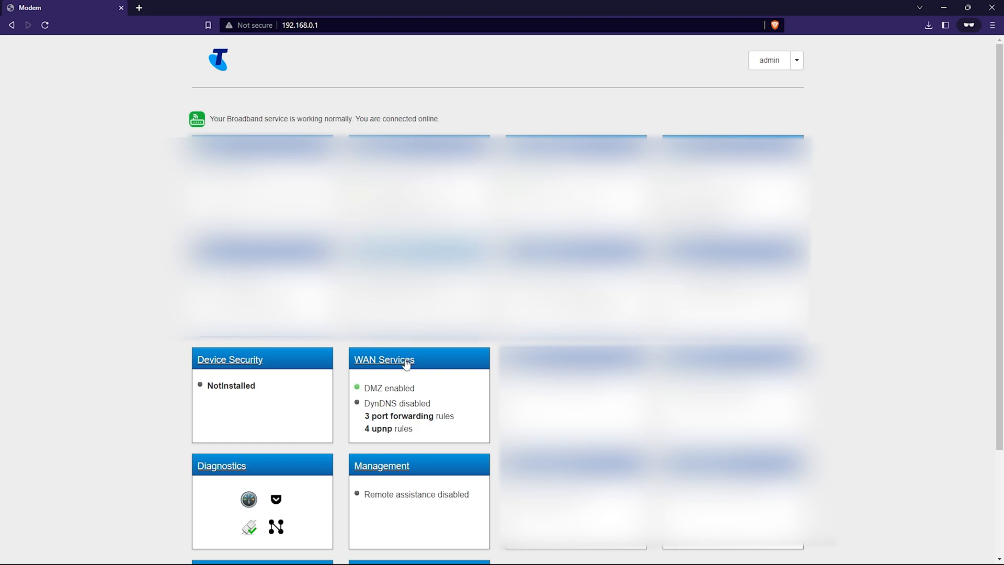
mouse_move(404, 370)
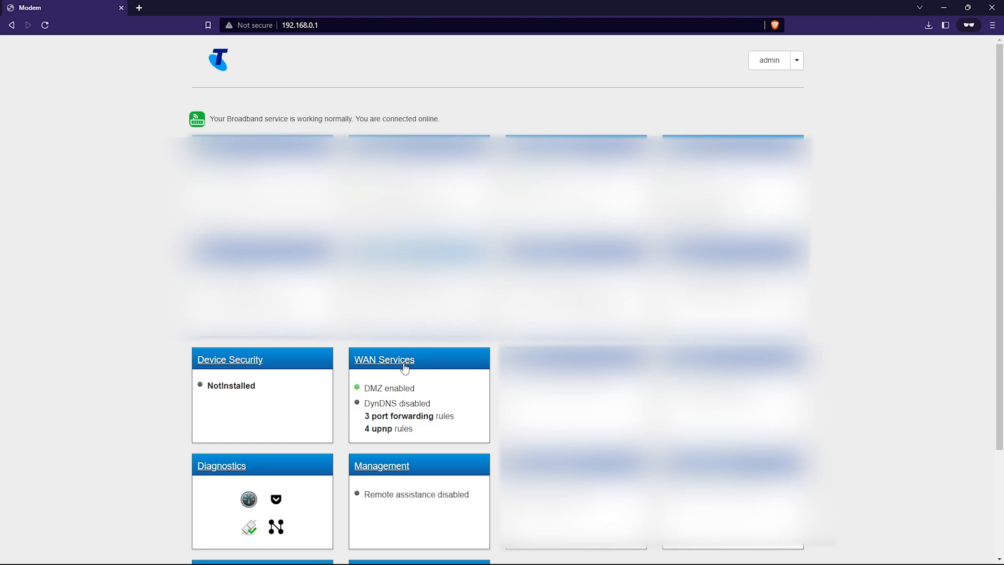
mouse_move(402, 371)
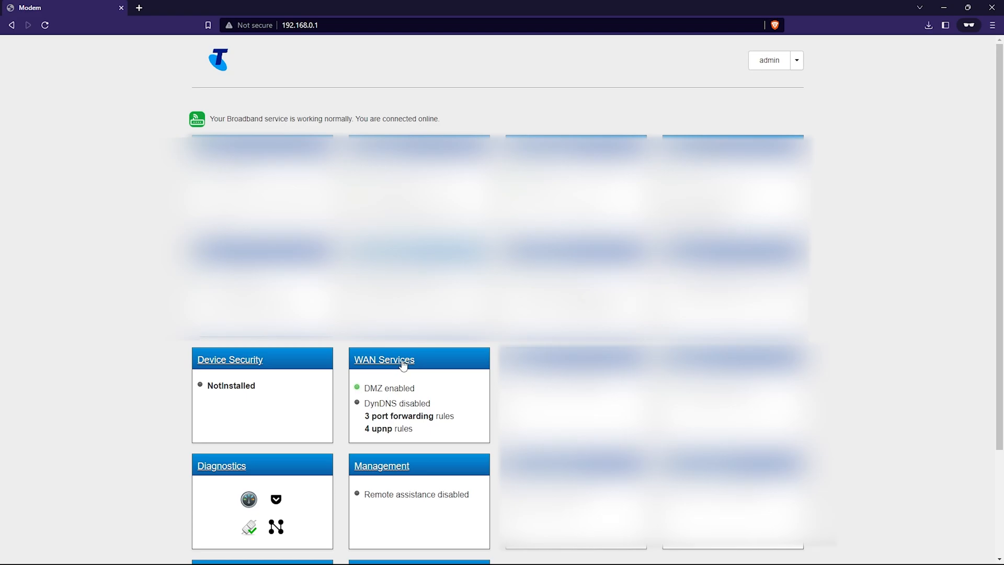
mouse_move(403, 363)
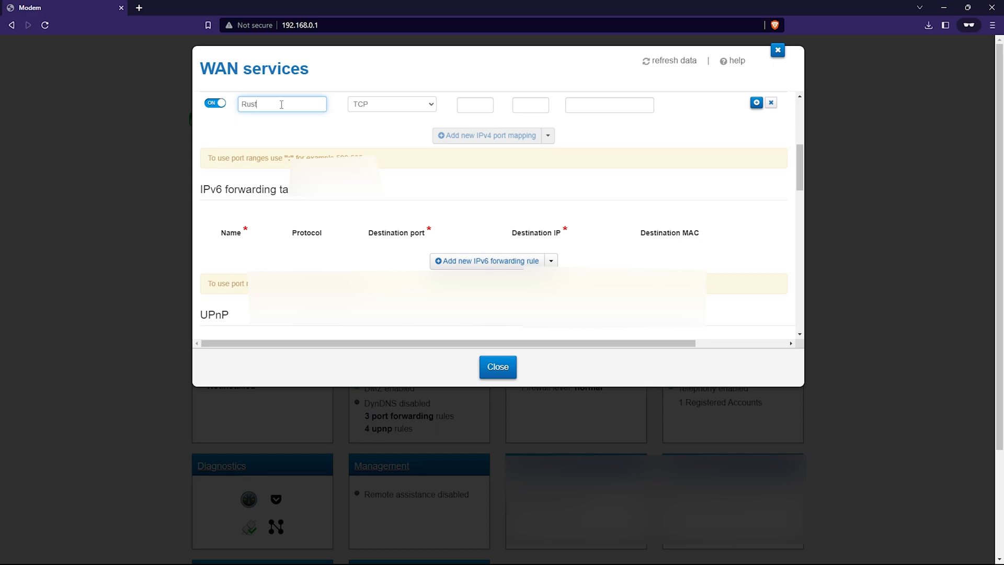
Name the port mapping Rust-Sever and copy port 28015 from the README.
type("-")
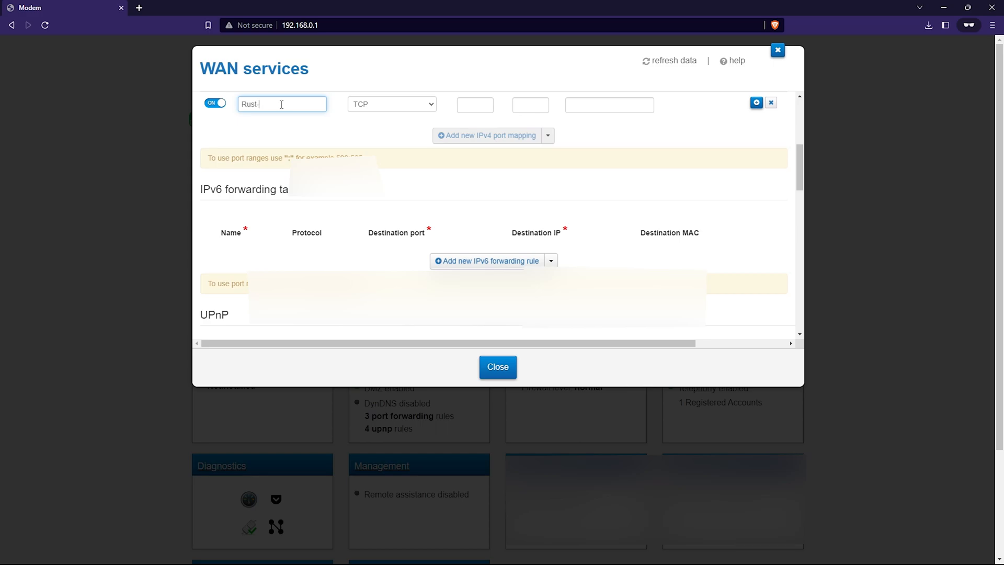
type("S")
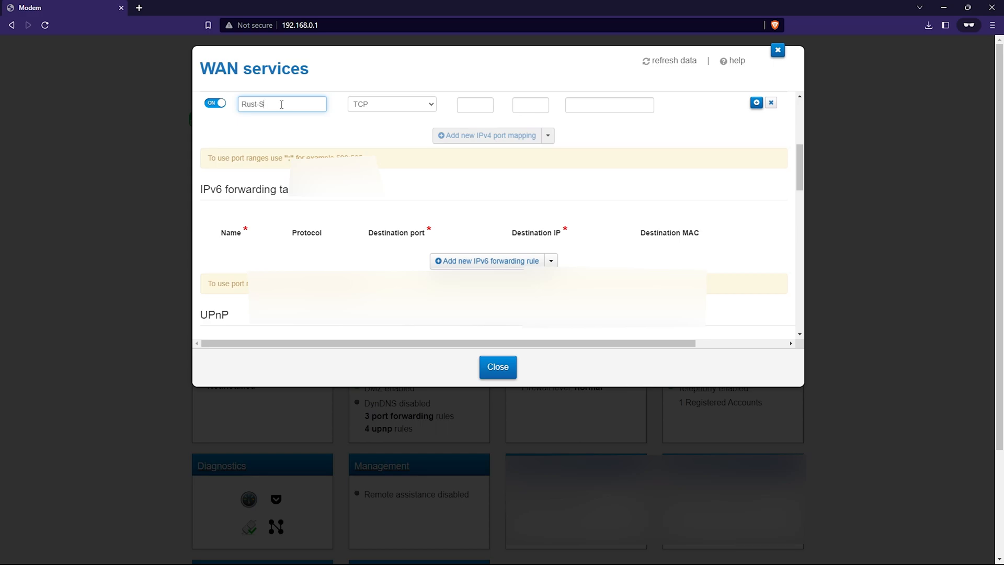
type("e")
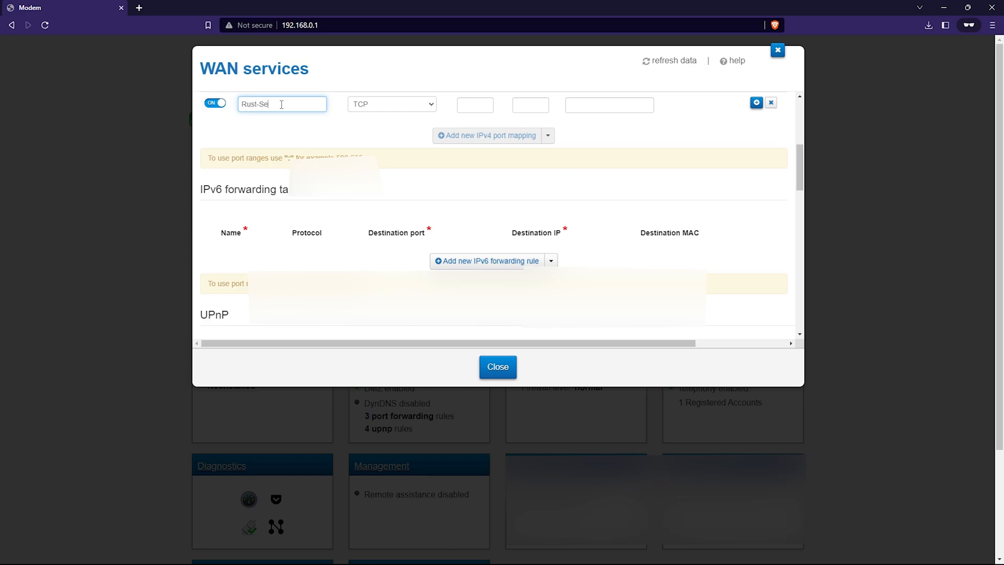
type("ve")
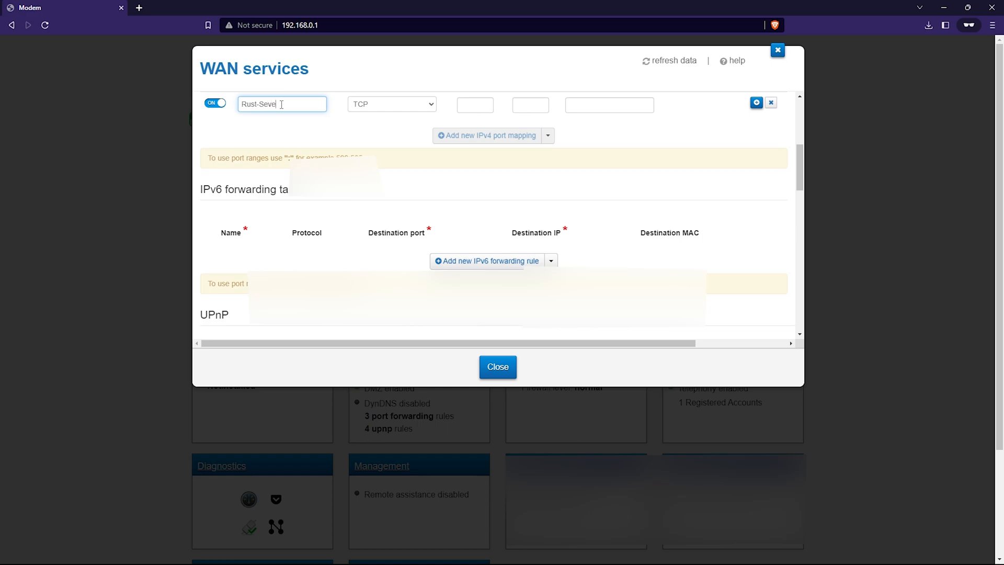
type("r")
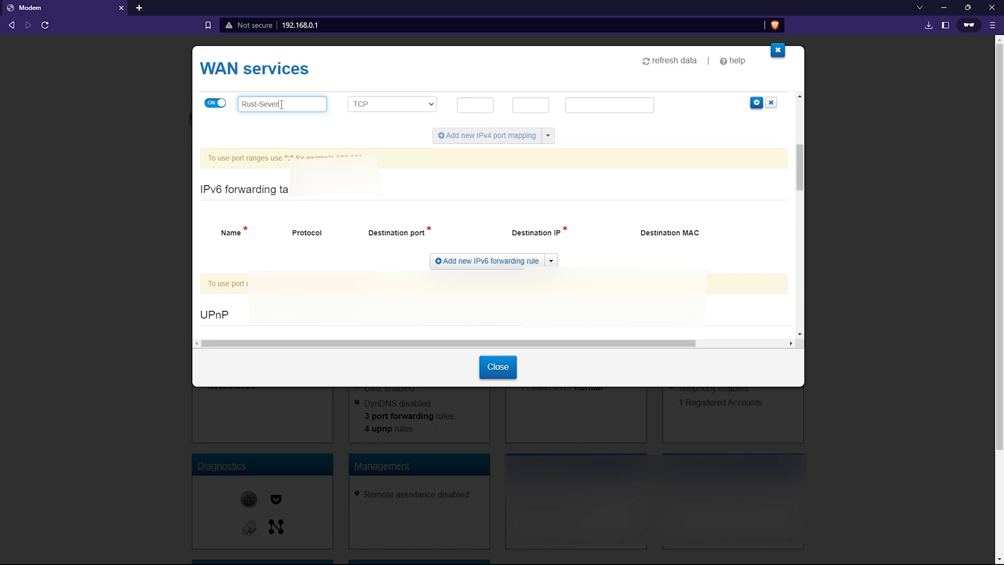
mouse_move(331, 93)
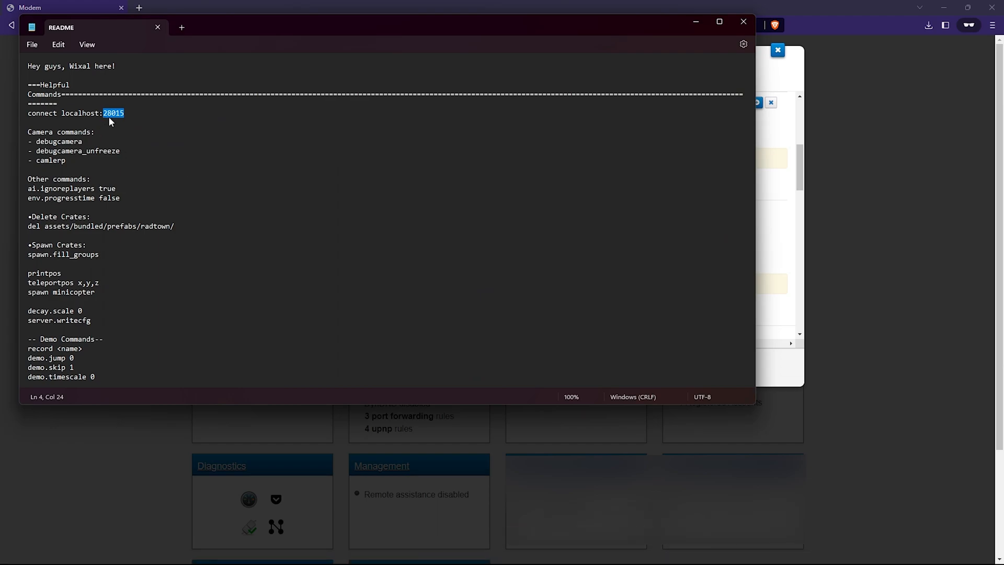
right_click(112, 122)
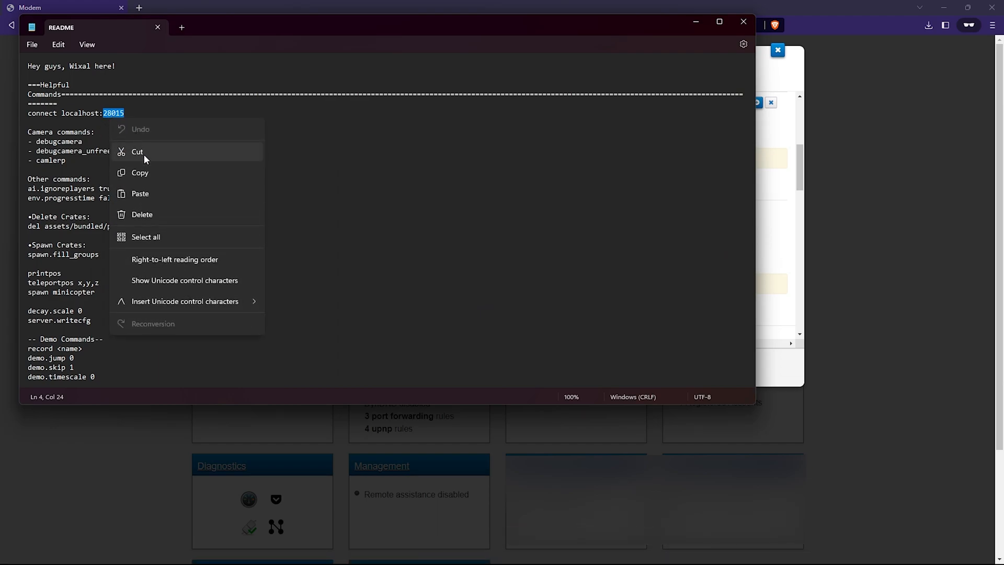
left_click(822, 188)
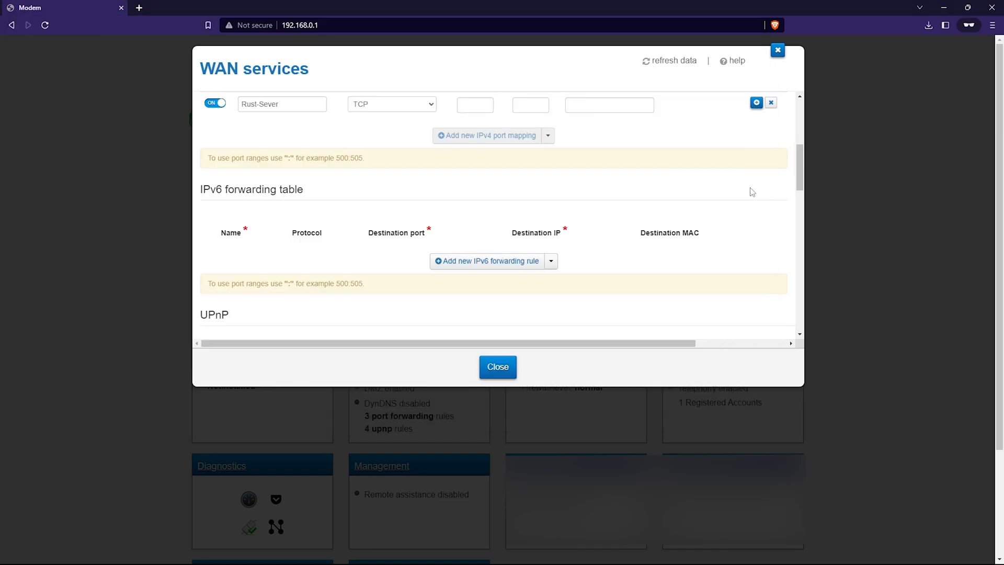
mouse_move(477, 123)
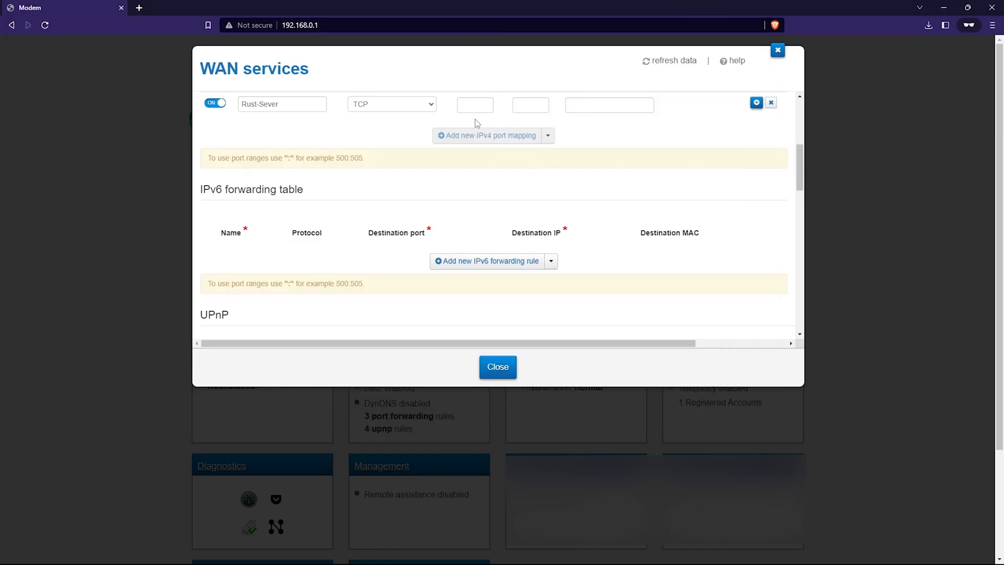
Enter 28015 as both the WAN and LAN port of the Rust-Sever TCP mapping.
left_click(476, 105)
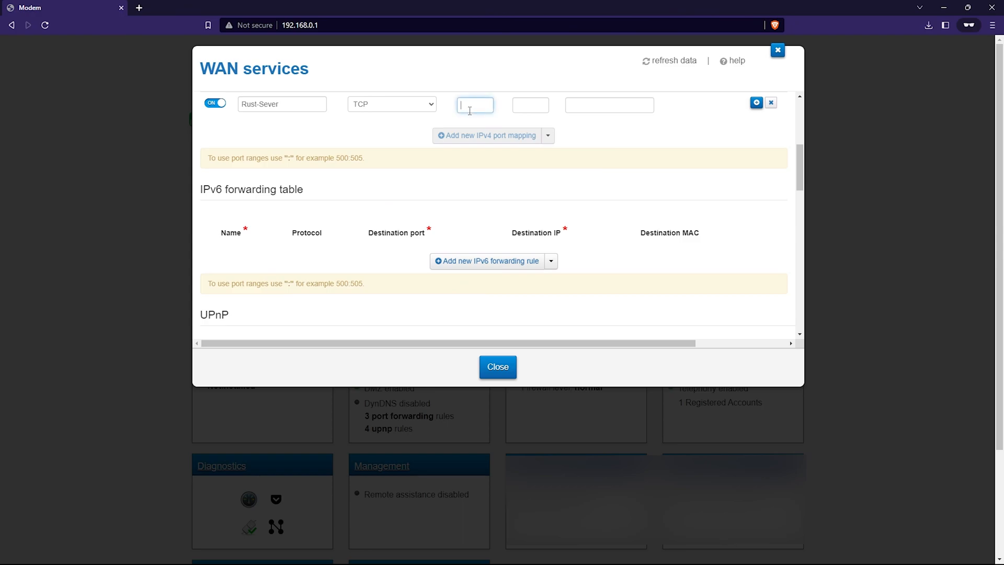
type("28015")
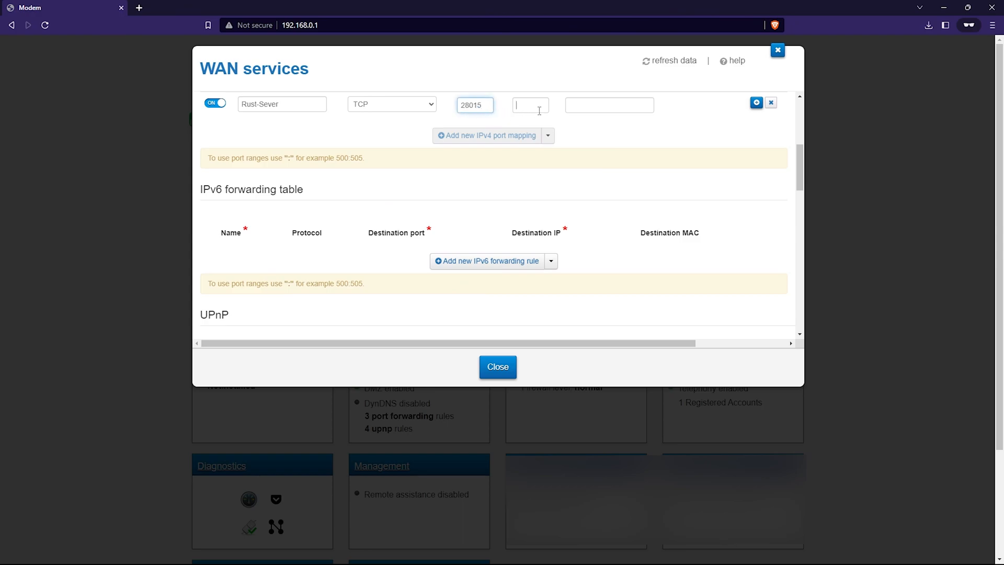
type("28015")
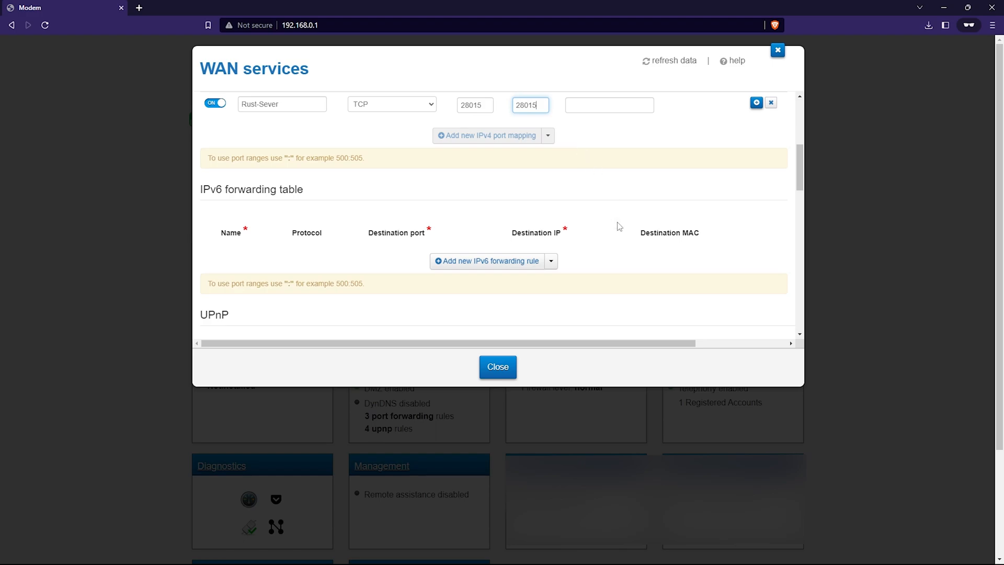
mouse_move(620, 252)
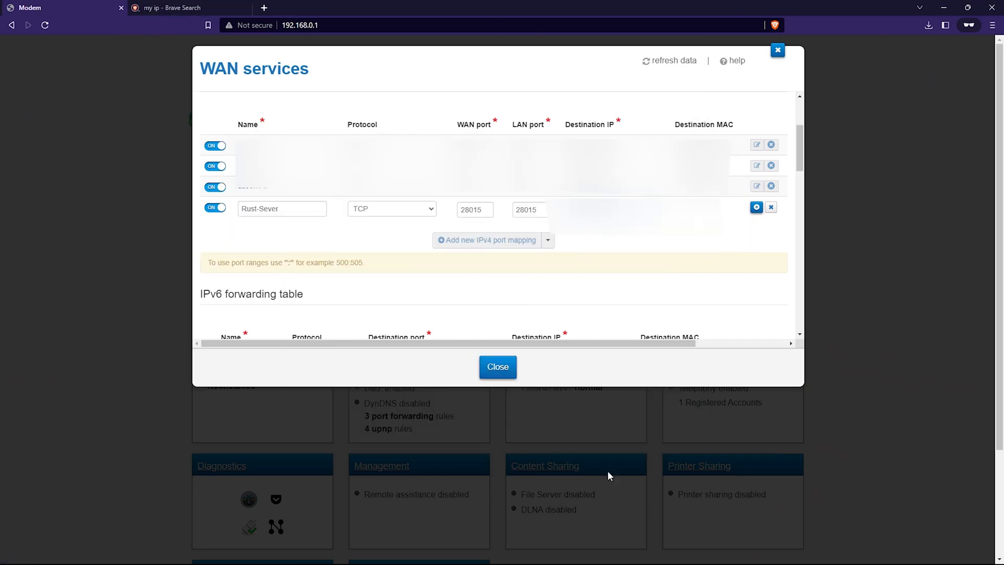
scroll("down", 3)
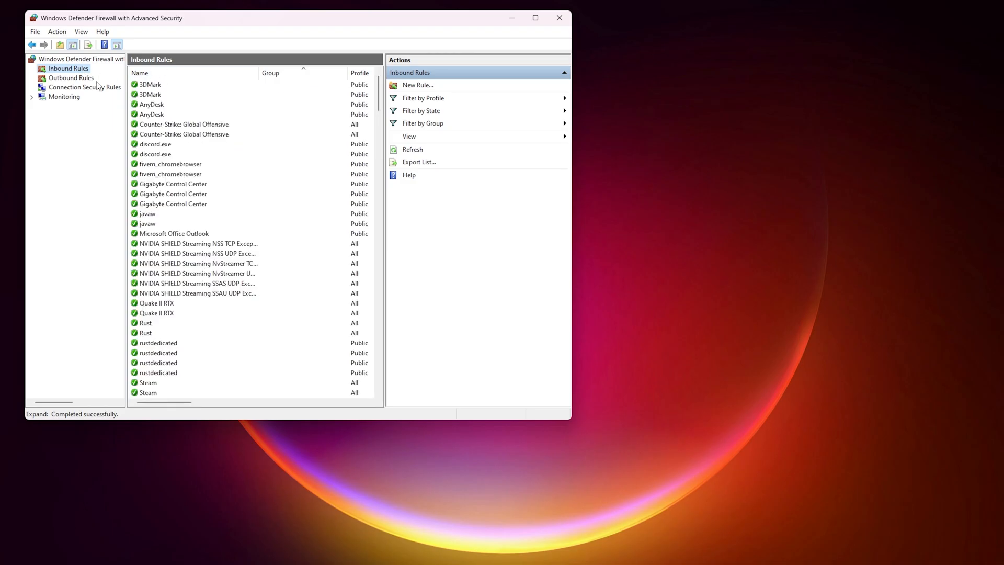
Create an inbound TCP port rule named Rust-Sever that allows connections on all profiles.
left_click(417, 85)
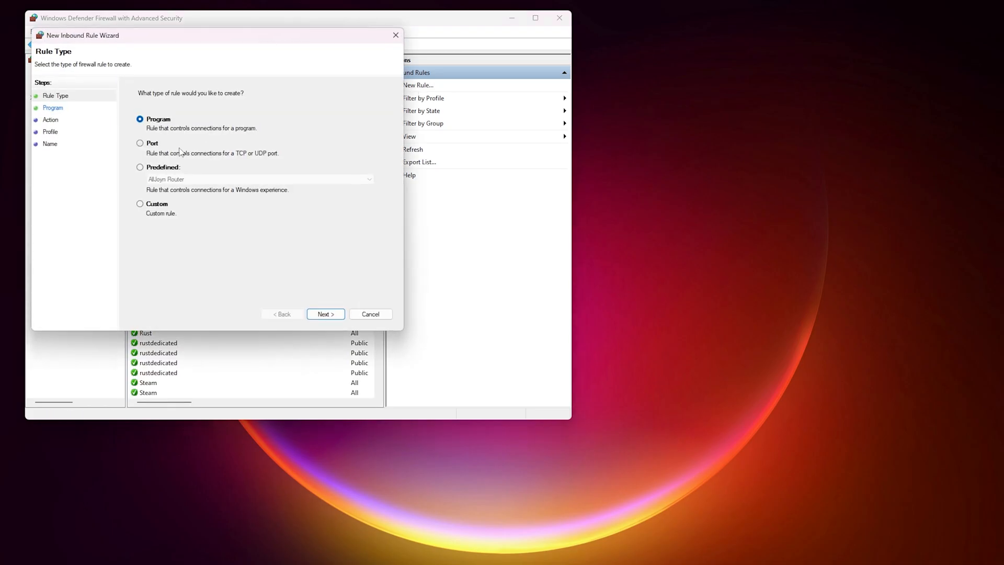
left_click(325, 314)
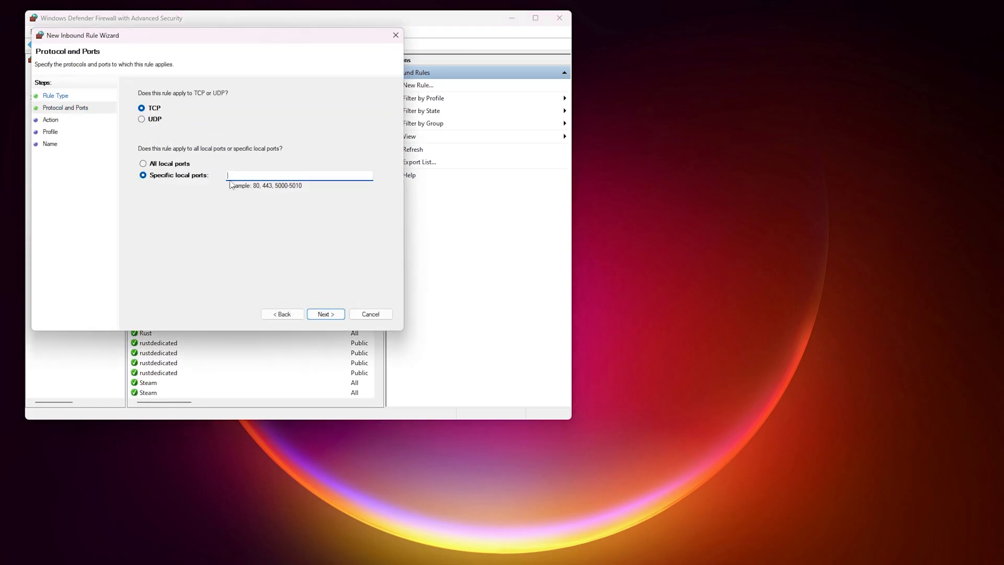
left_click(325, 313)
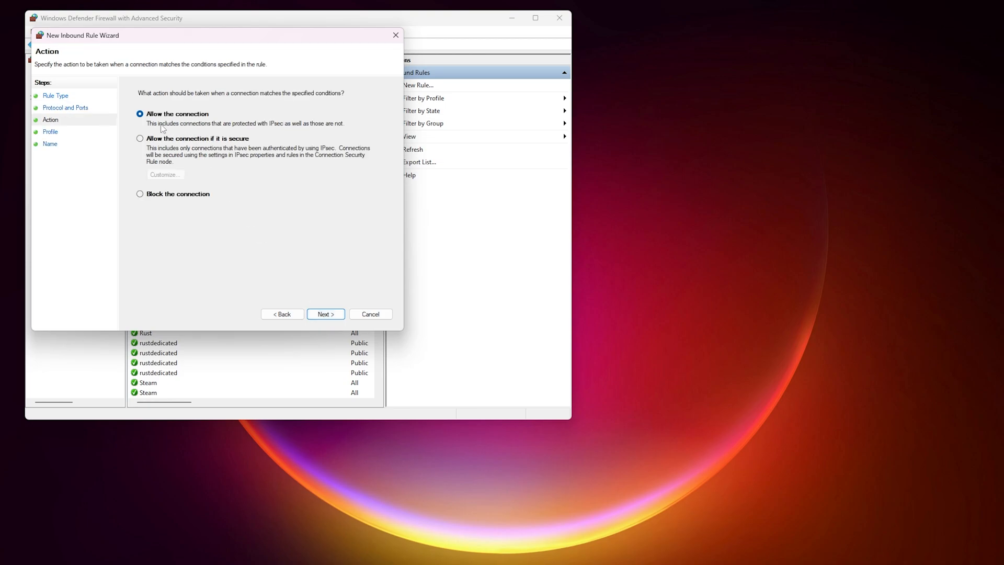
left_click(325, 314)
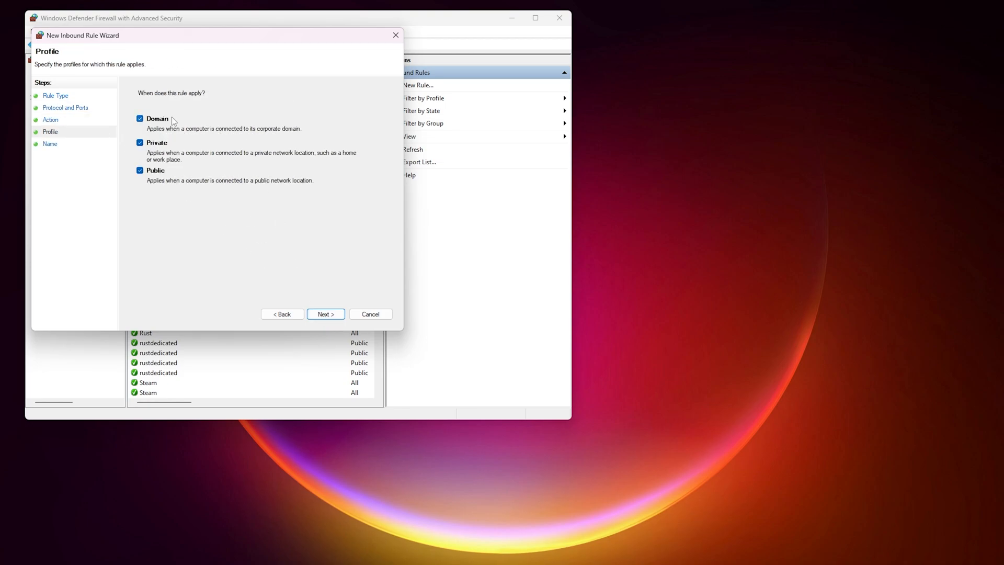
left_click(326, 314)
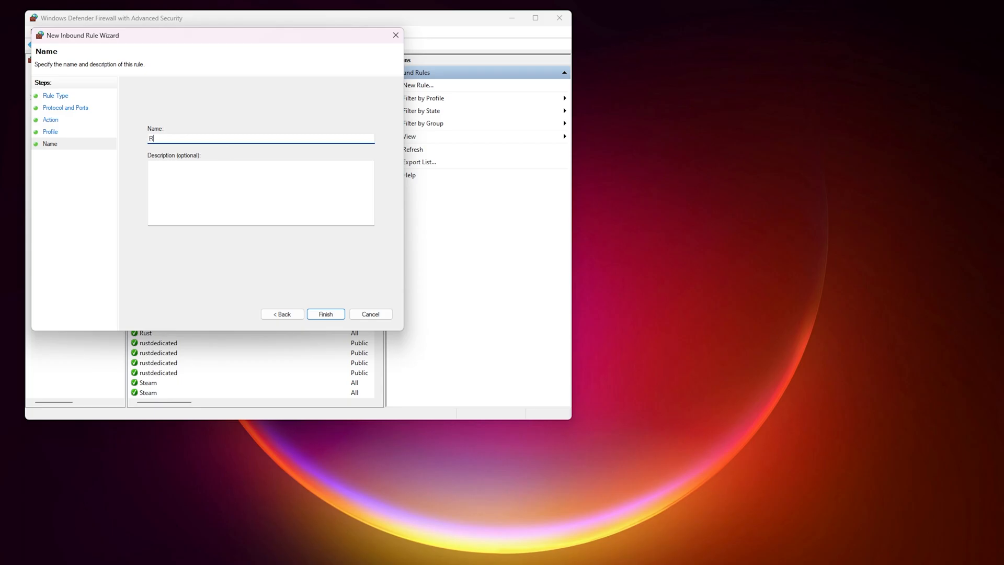
type("ust-Sever")
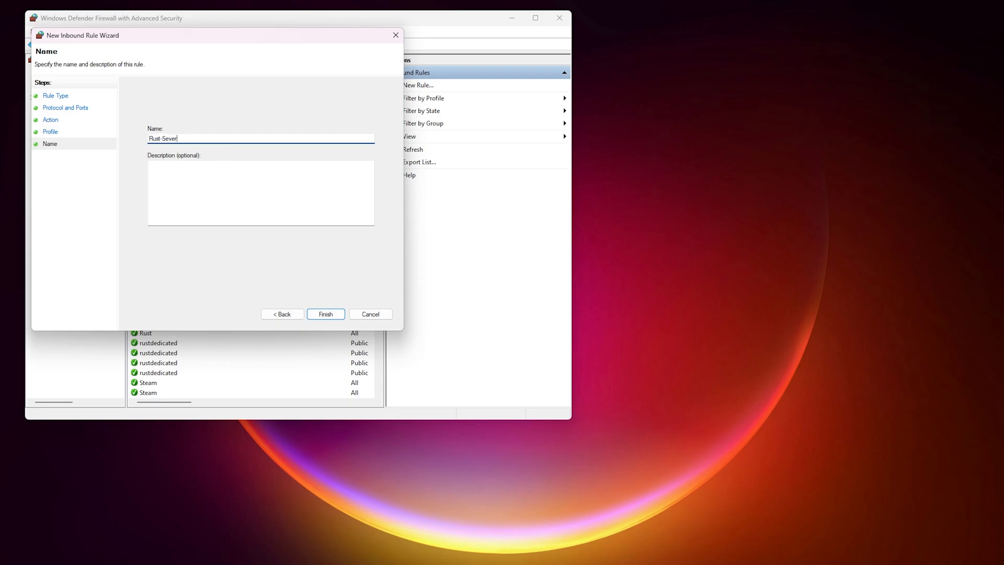
left_click(325, 314)
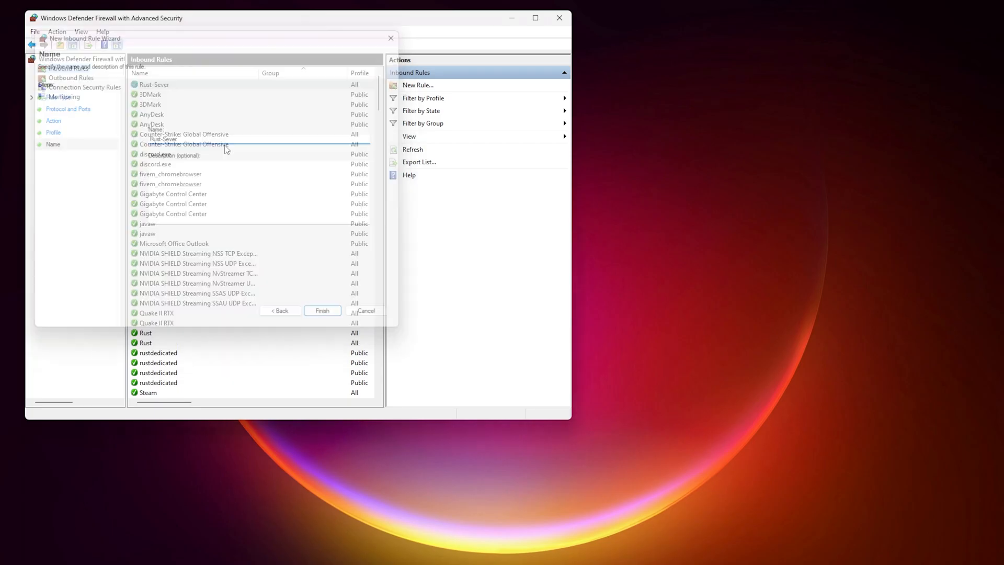
left_click(322, 311)
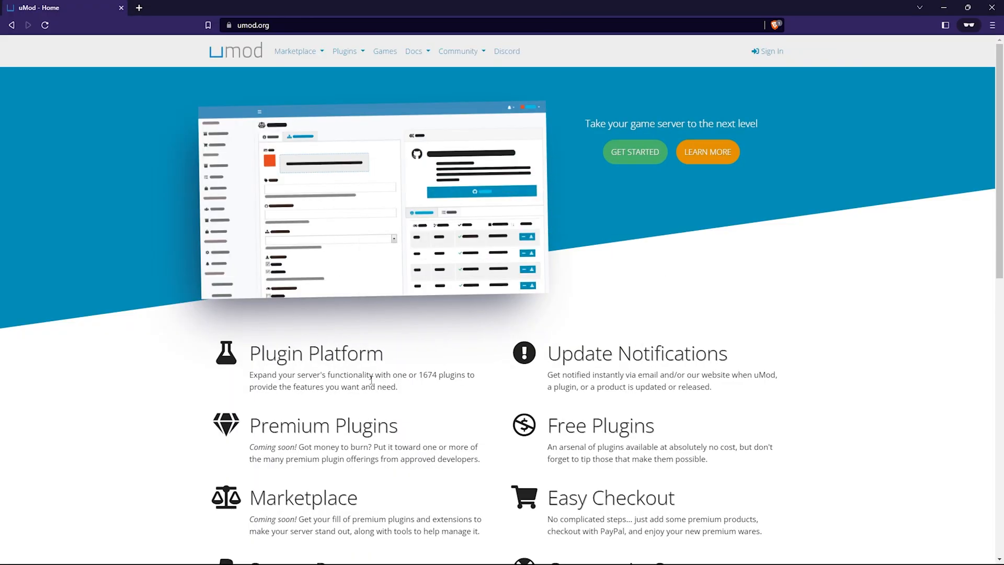
Go through umod.org Games to the Rust page and download the latest Oxide build.
left_click(385, 51)
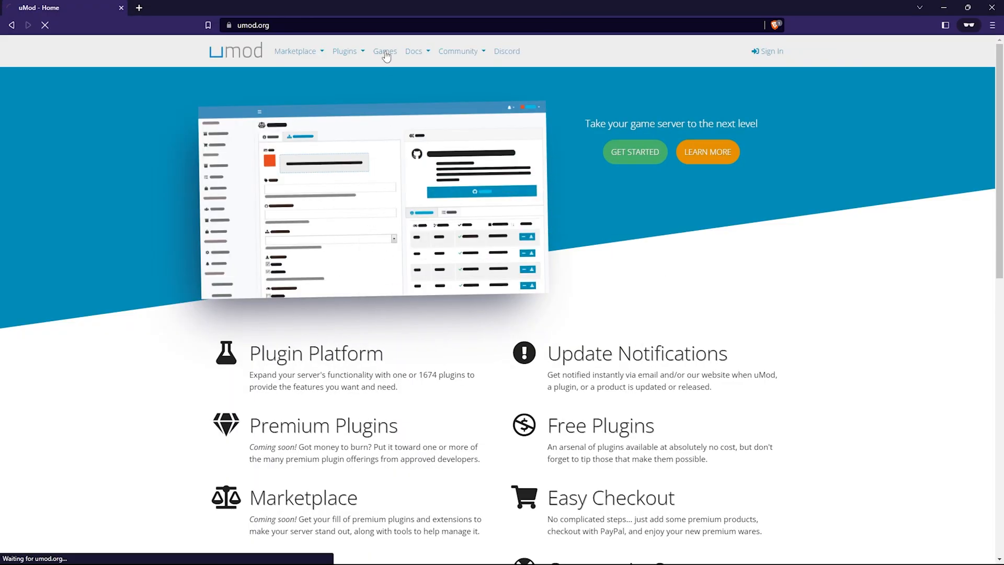
left_click(385, 51)
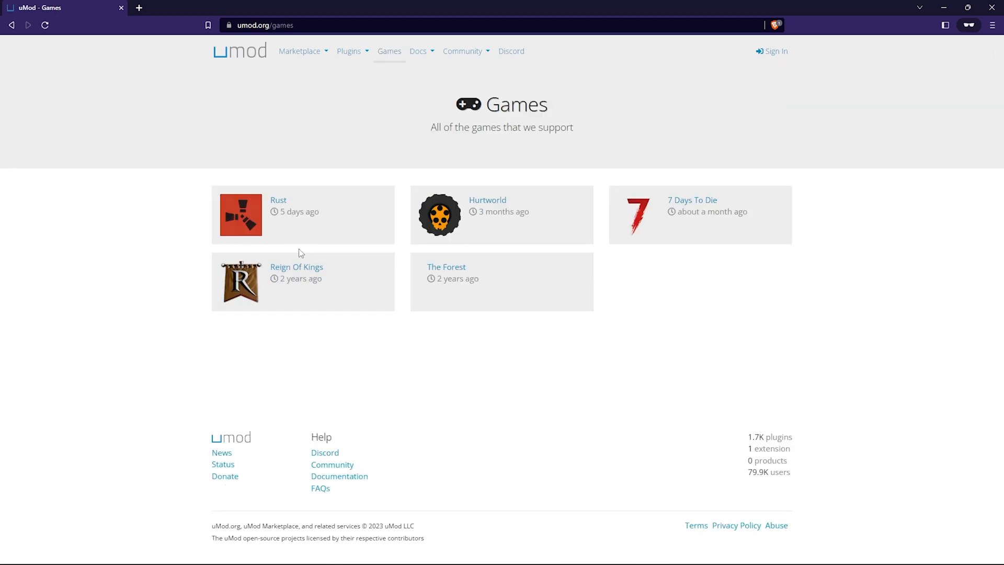
left_click(279, 199)
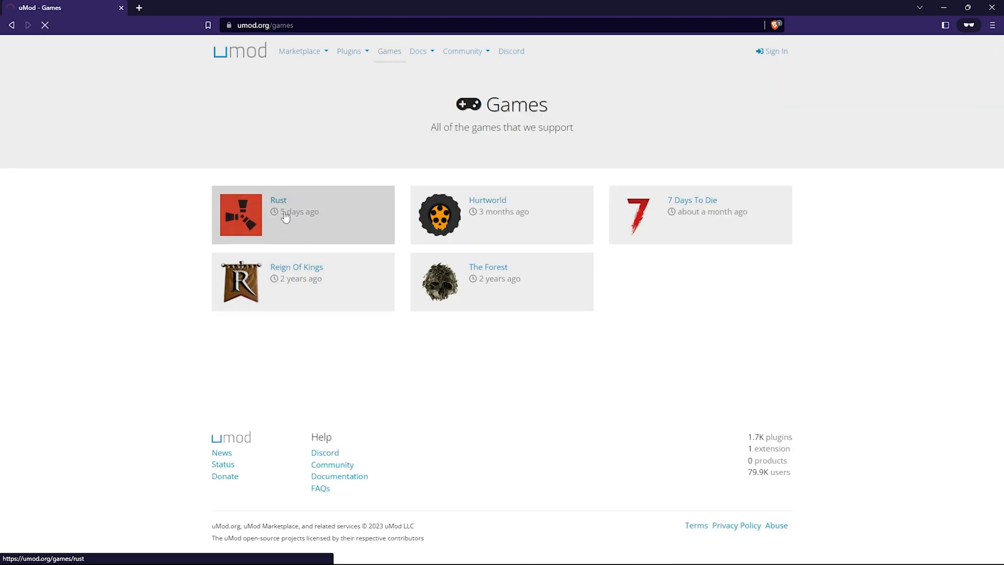
left_click(279, 200)
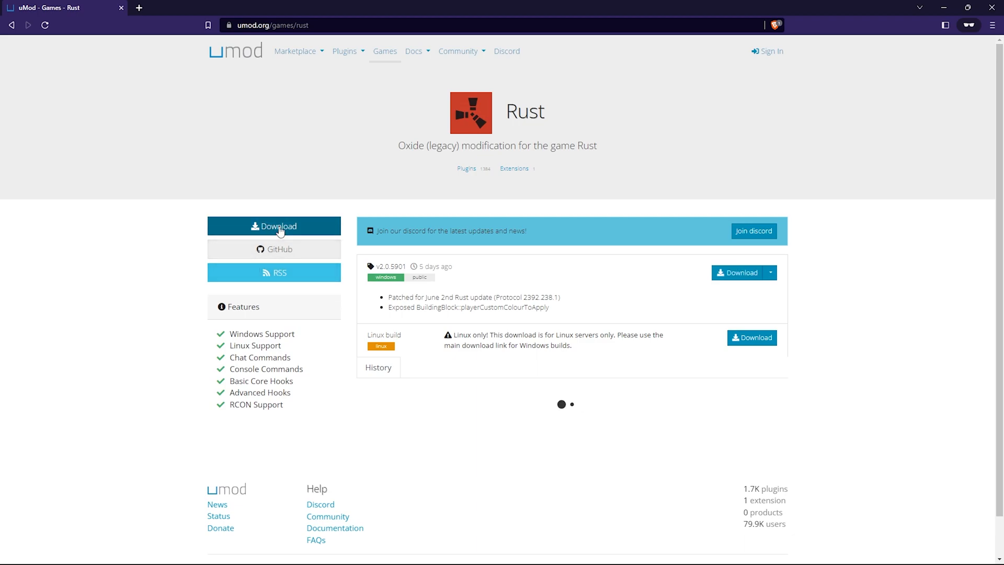
left_click(274, 226)
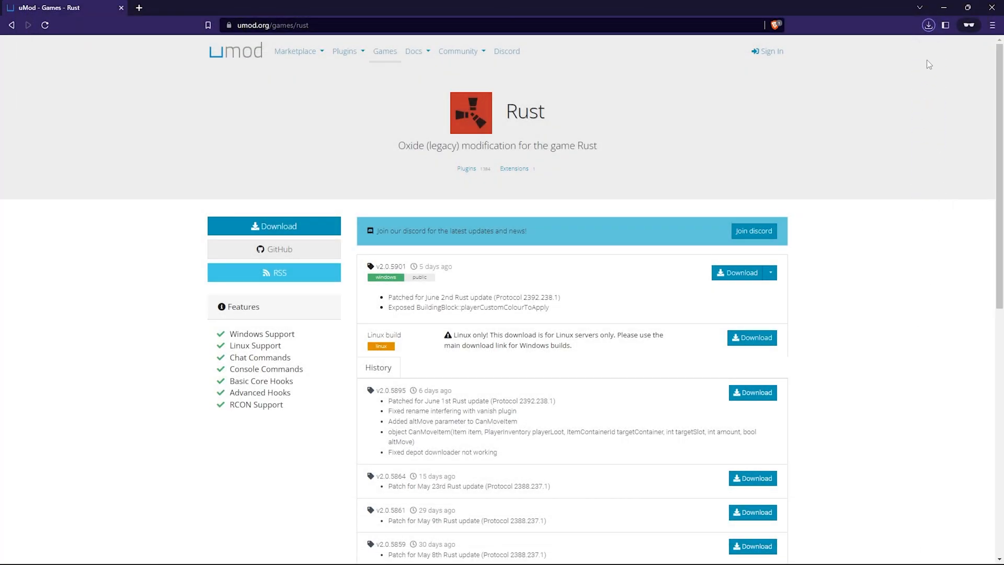
Extract Oxide.Rust.zip into its default Oxide.Rust folder.
right_click(109, 117)
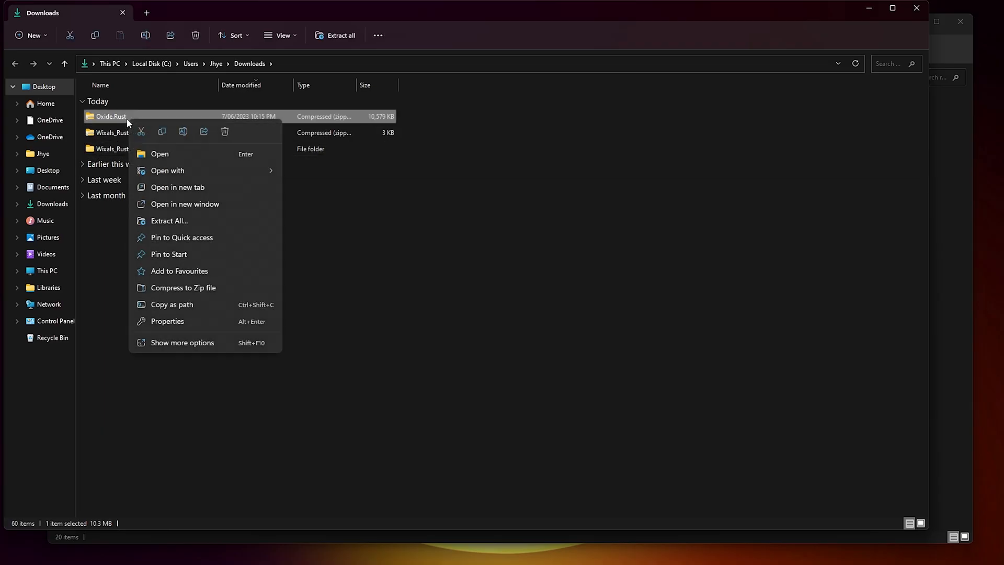
left_click(169, 220)
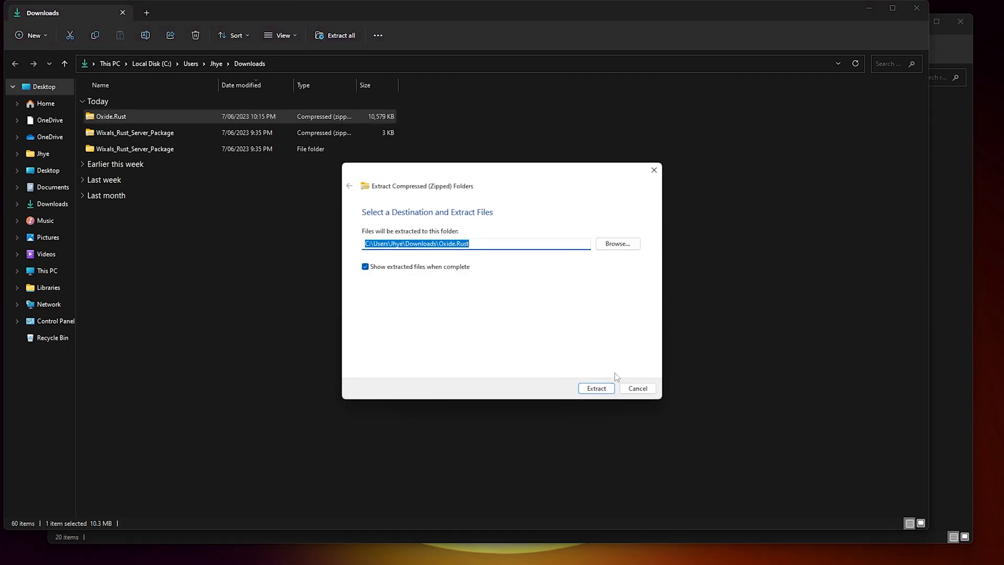
left_click(595, 388)
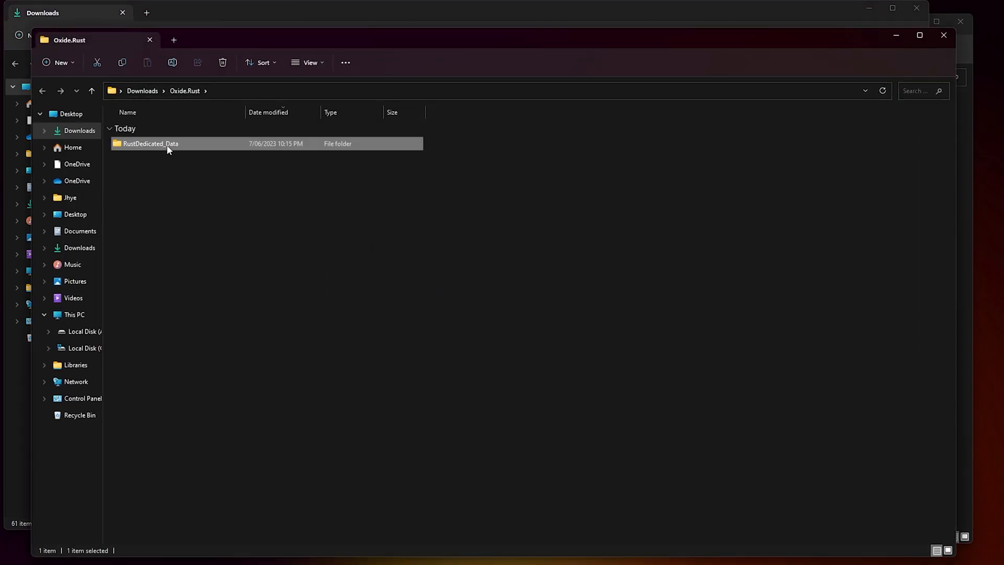
Paste Oxide into C:\Rust Server\...\rustserver, replacing existing files, and run Launch_Server.
left_click(82, 331)
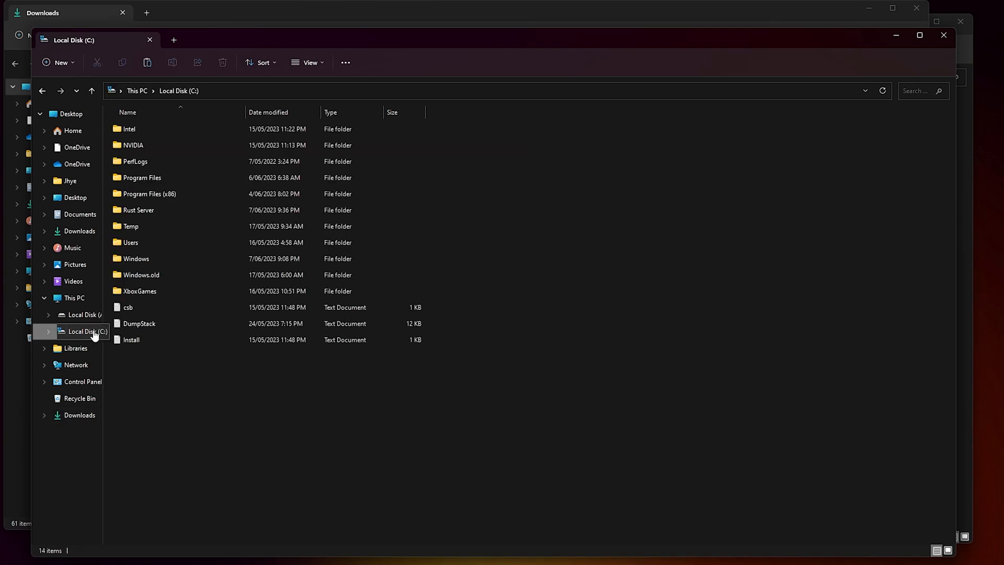
double_click(138, 209)
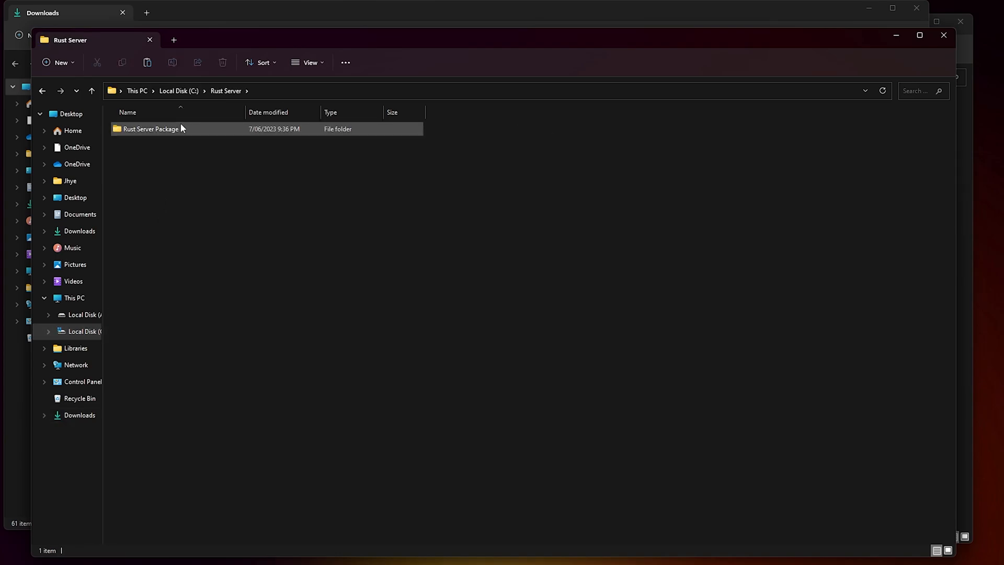
double_click(150, 129)
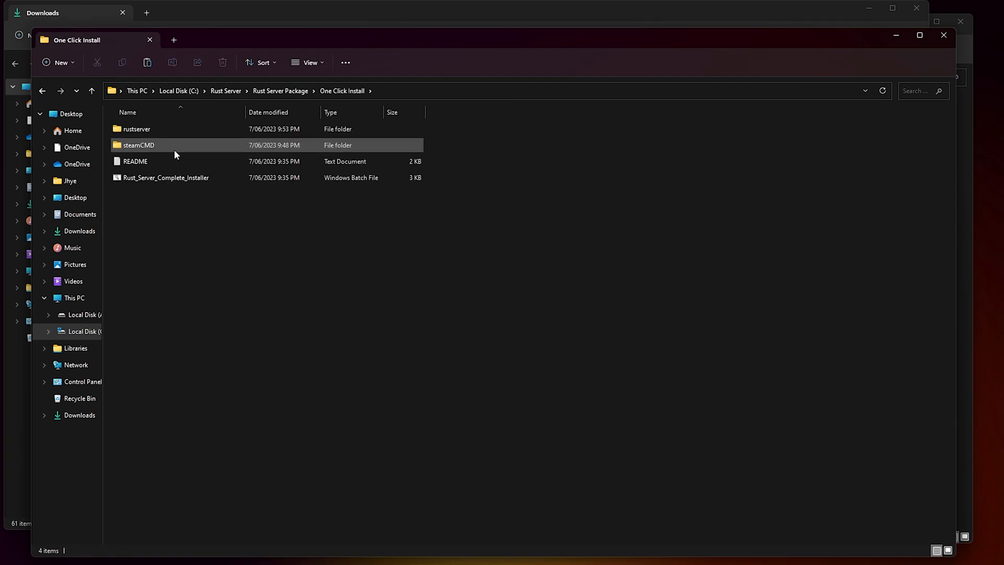
double_click(136, 128)
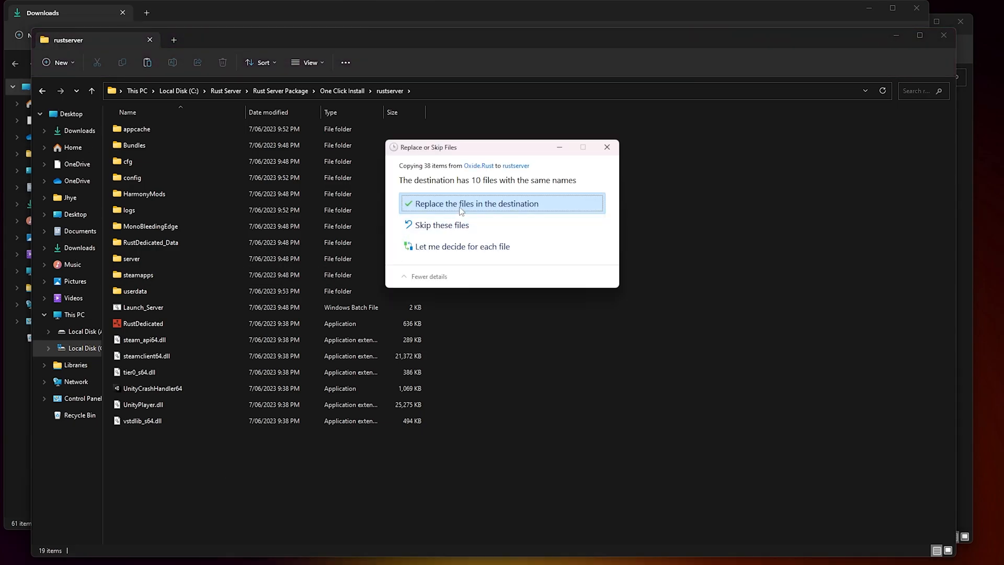
left_click(476, 203)
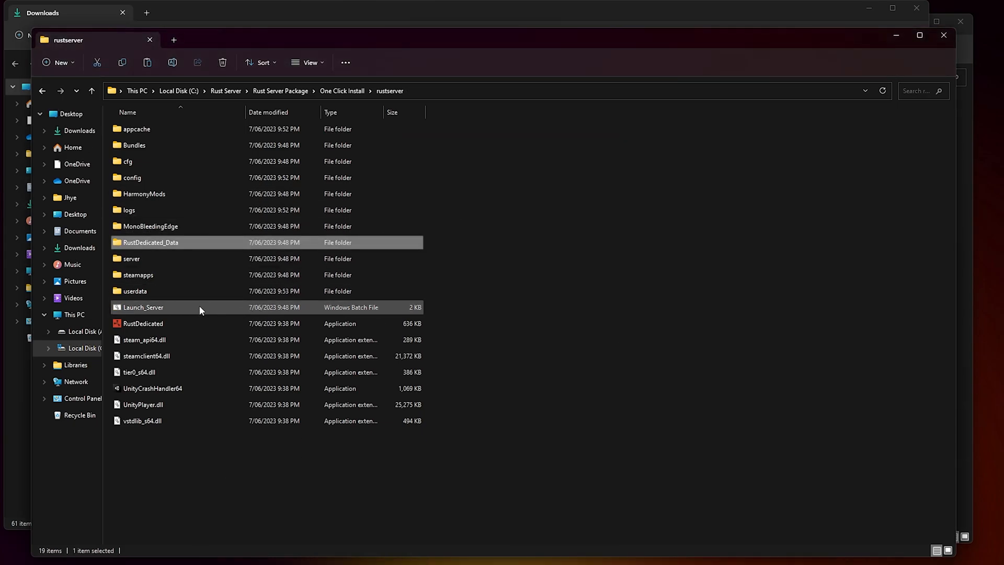
left_click(143, 307)
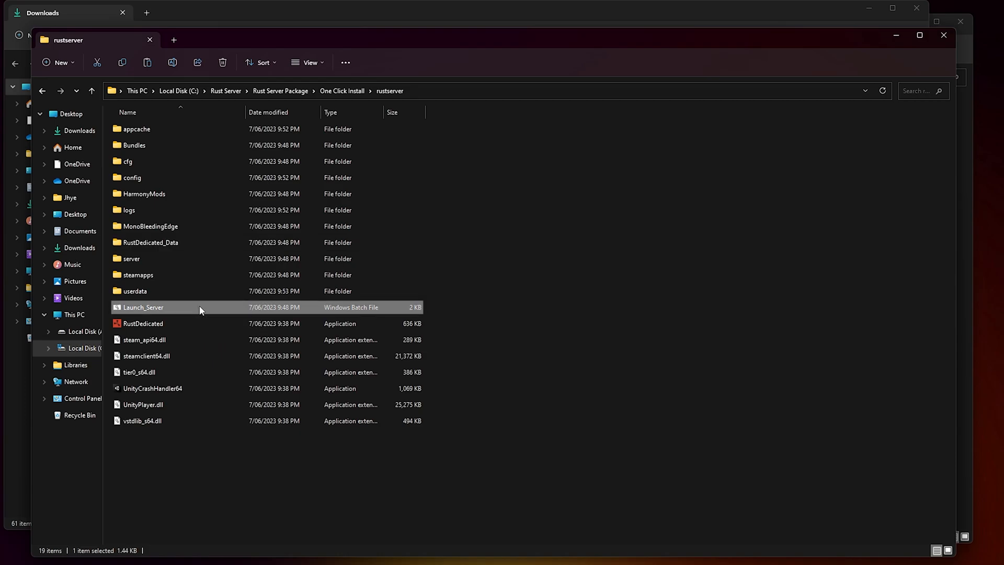
double_click(143, 308)
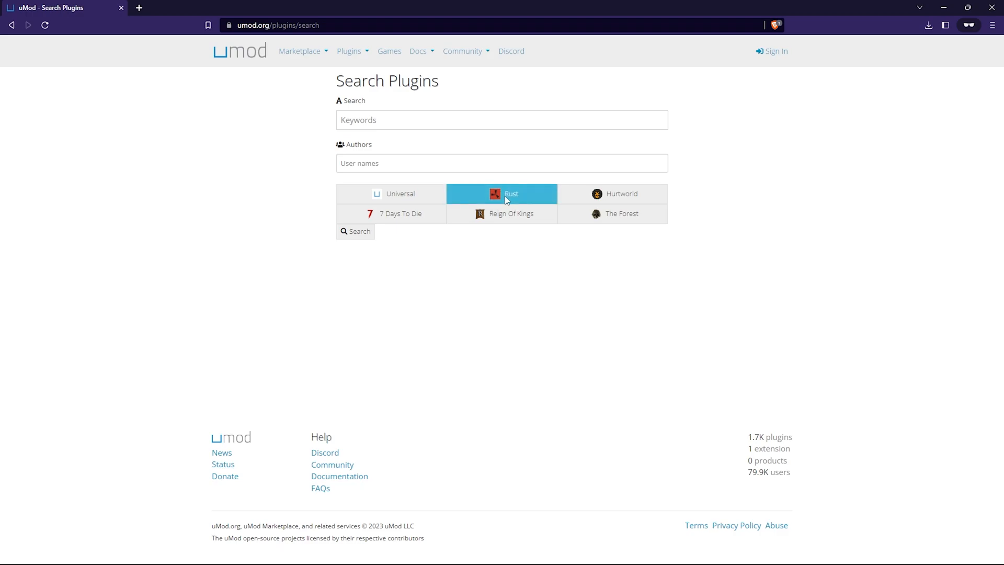
Search uMod's Rust plugins, open Advanced Upgrading and download its file.
left_click(501, 194)
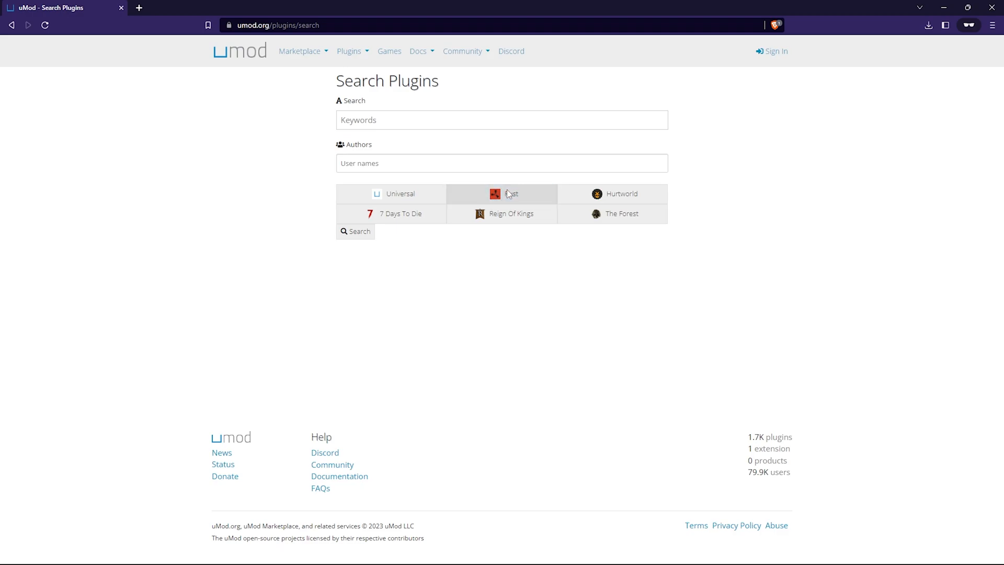
left_click(511, 194)
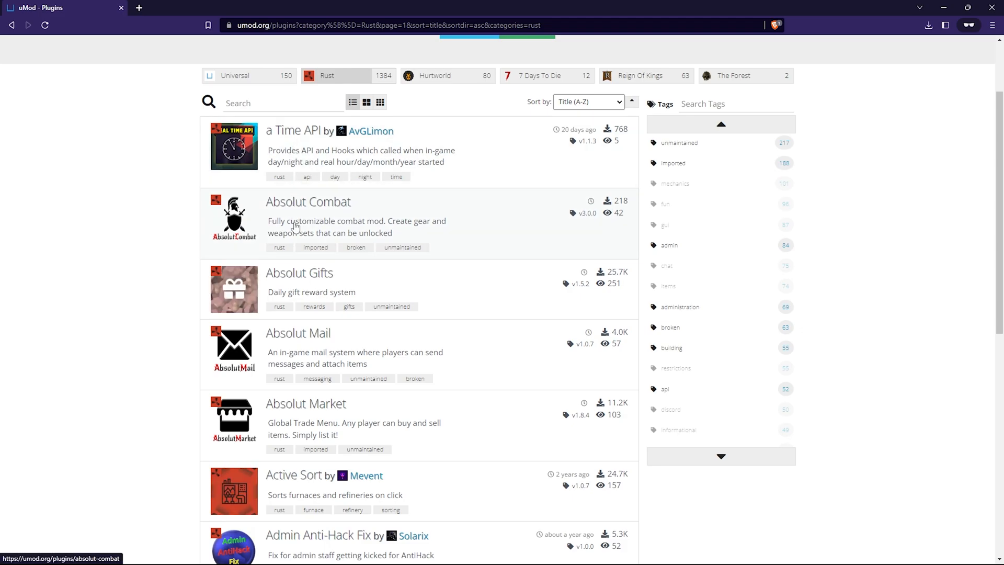
scroll("down", 3)
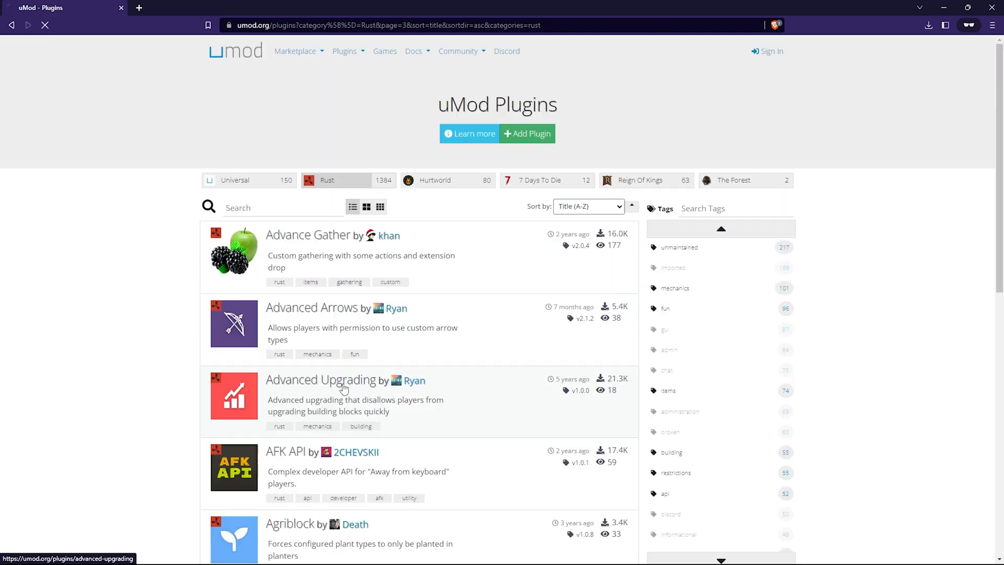
left_click(325, 380)
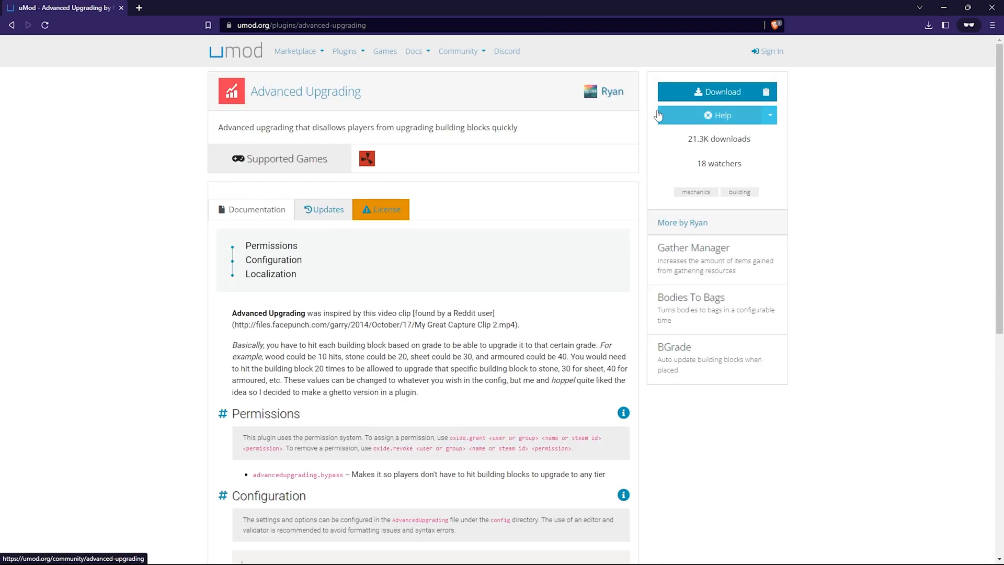
left_click(716, 91)
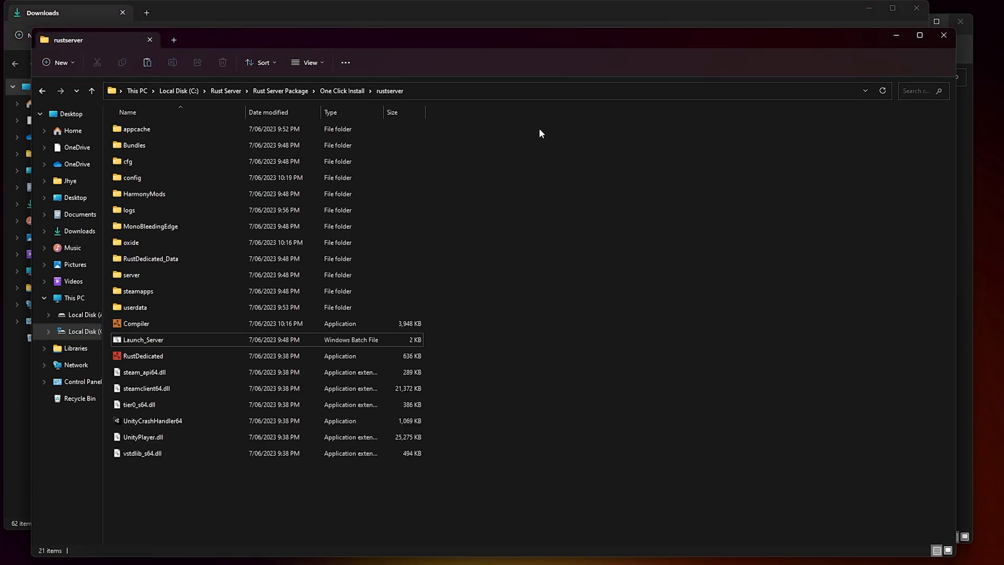
Place AdvancedUpgrading.cs in rustserver\oxide\plugins and run Launch_Server again.
double_click(132, 242)
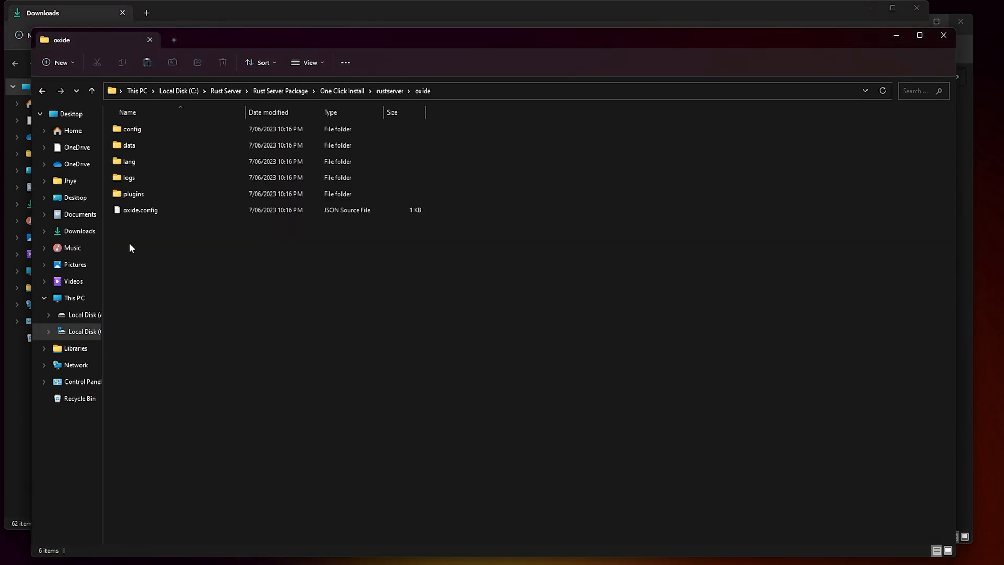
double_click(132, 129)
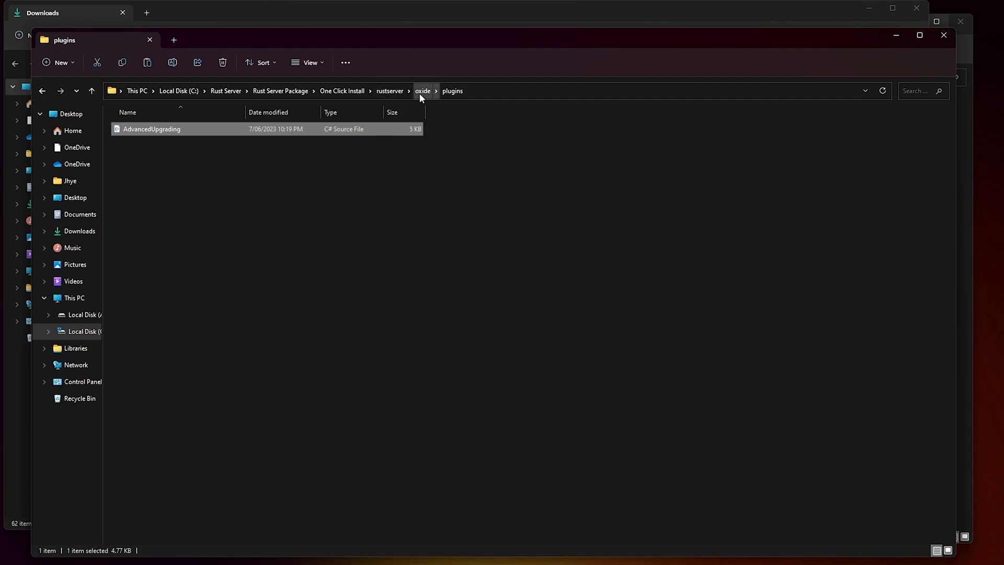
left_click(389, 91)
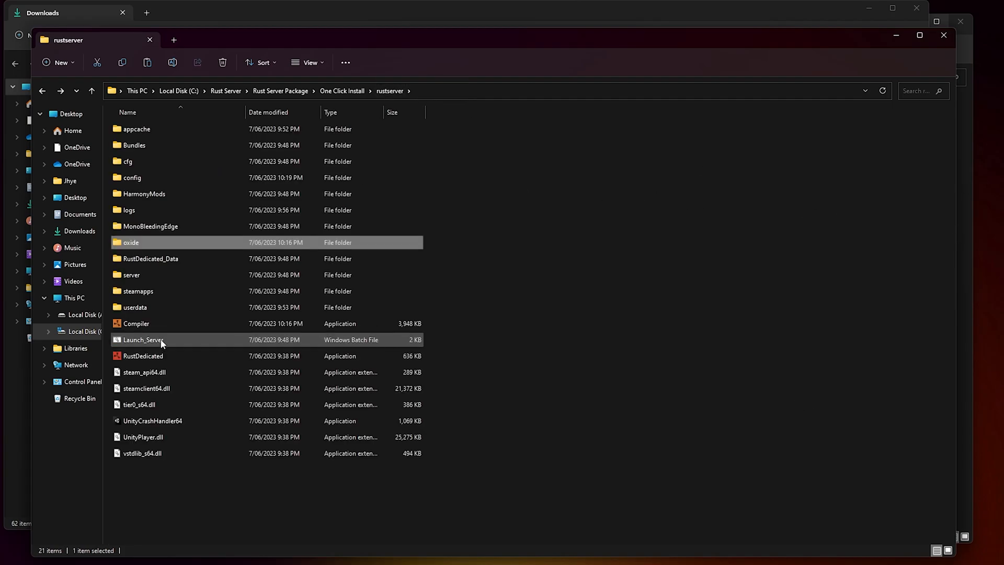
double_click(143, 340)
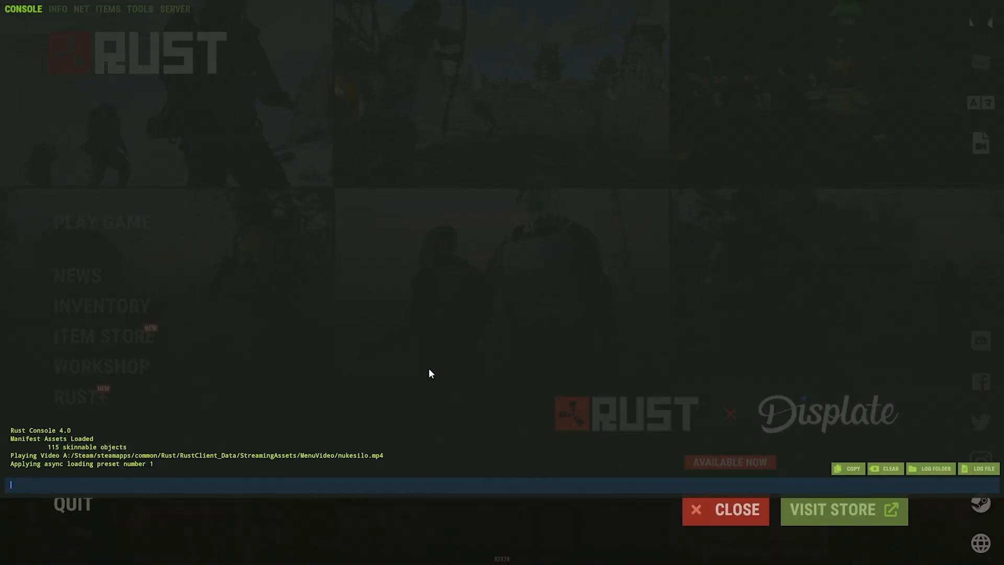
Type client.connect 192.168.0.10 into the Rust console.
type("client.connect")
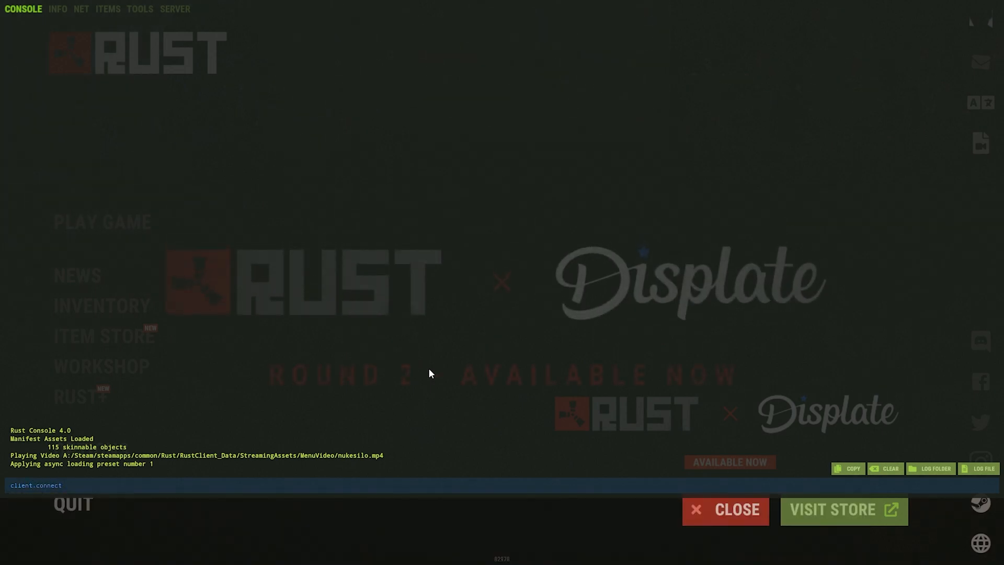
type("1")
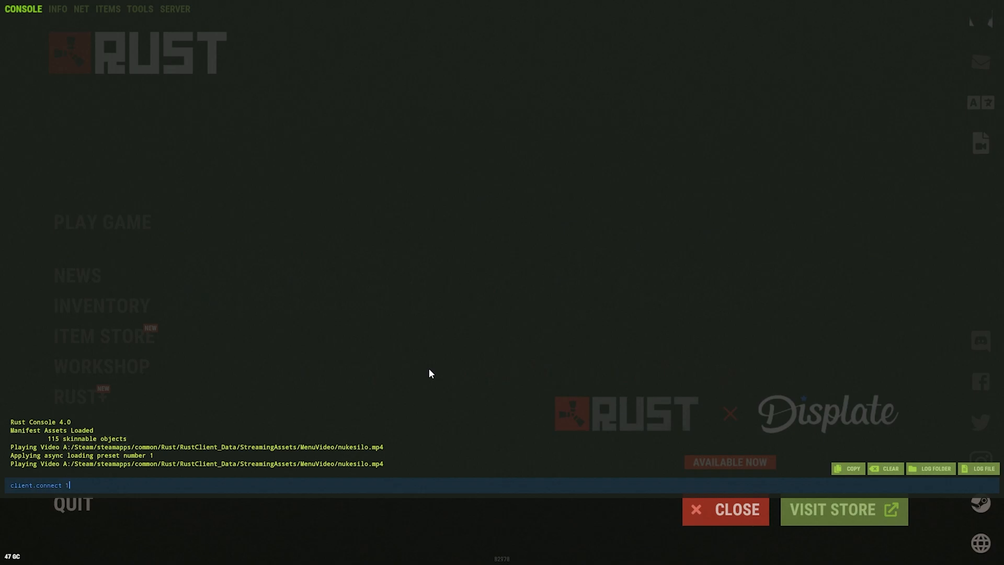
type("92.168")
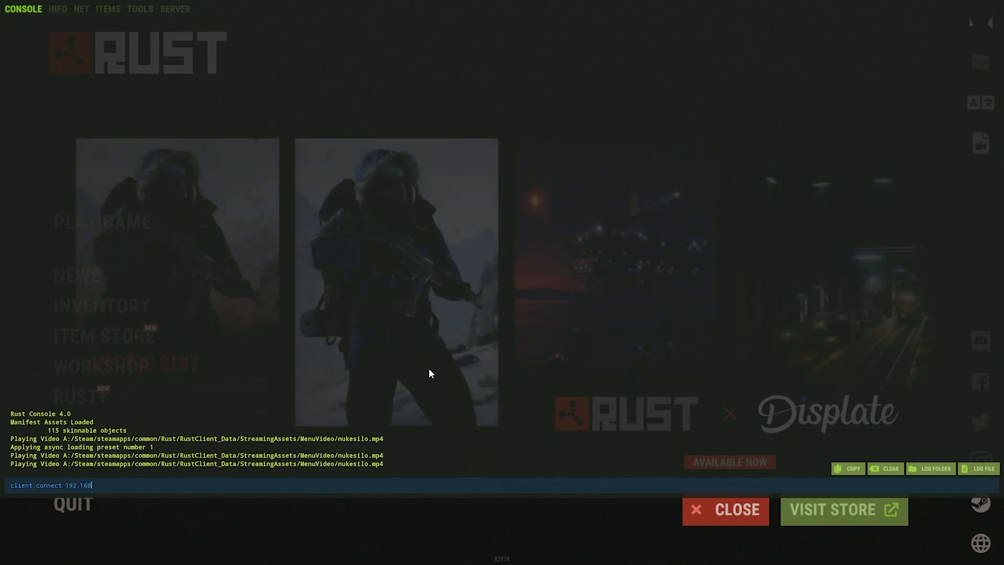
type(".0")
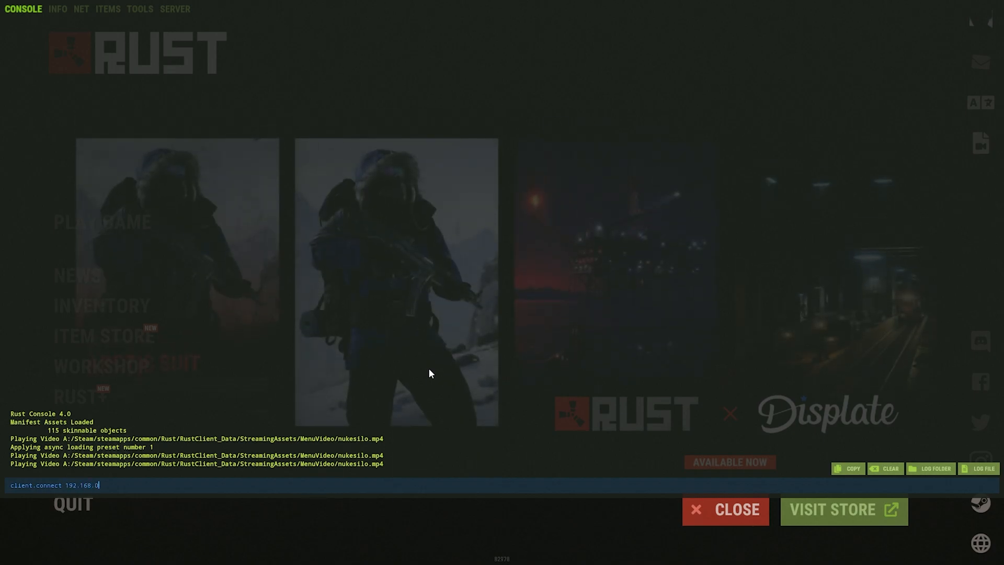
type(".10")
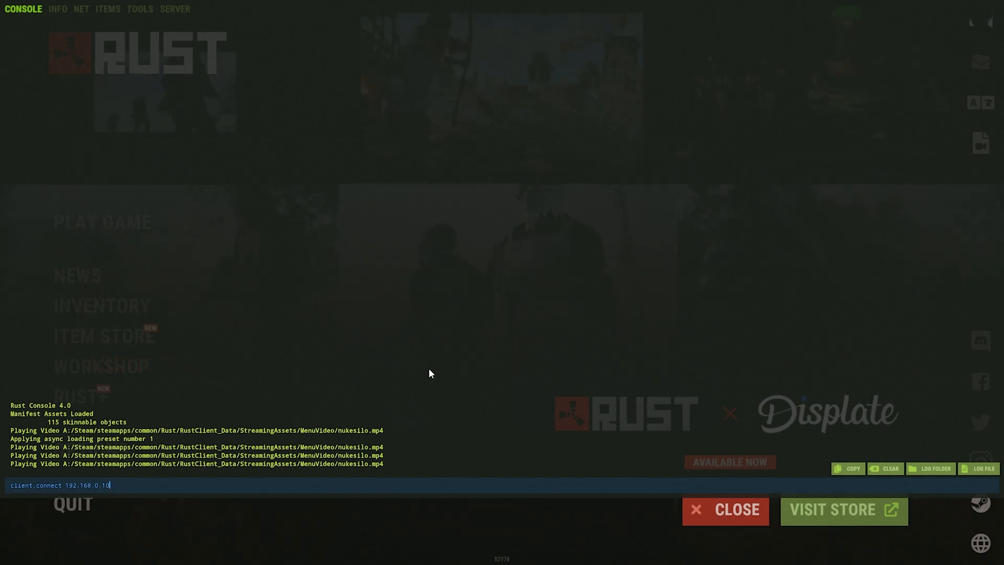